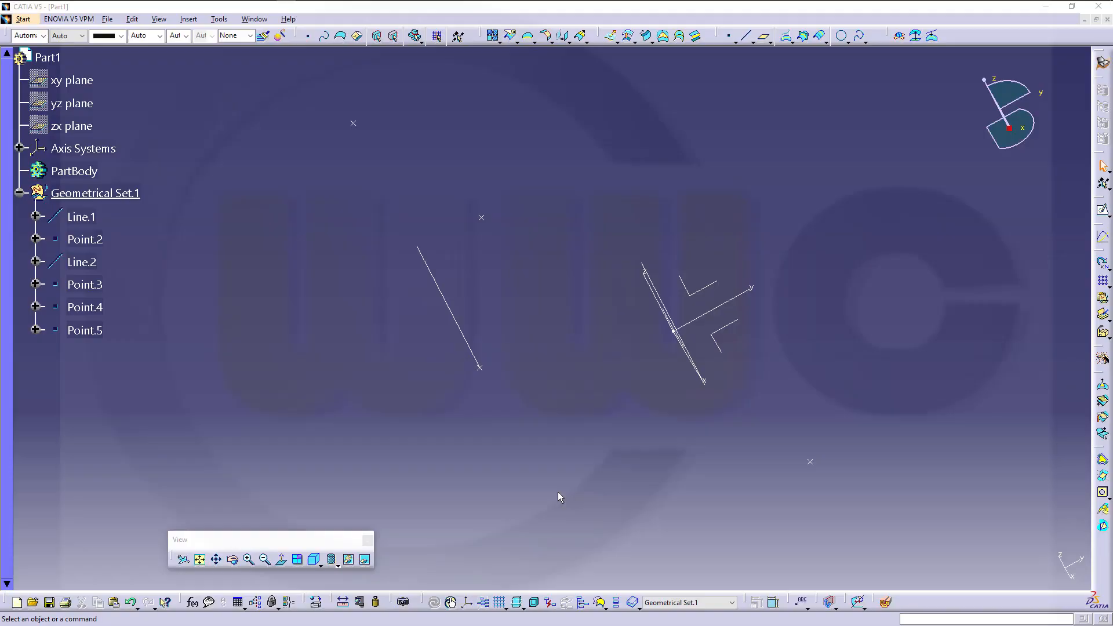
{"action": "mouse_move", "coordinate": [594, 440]}
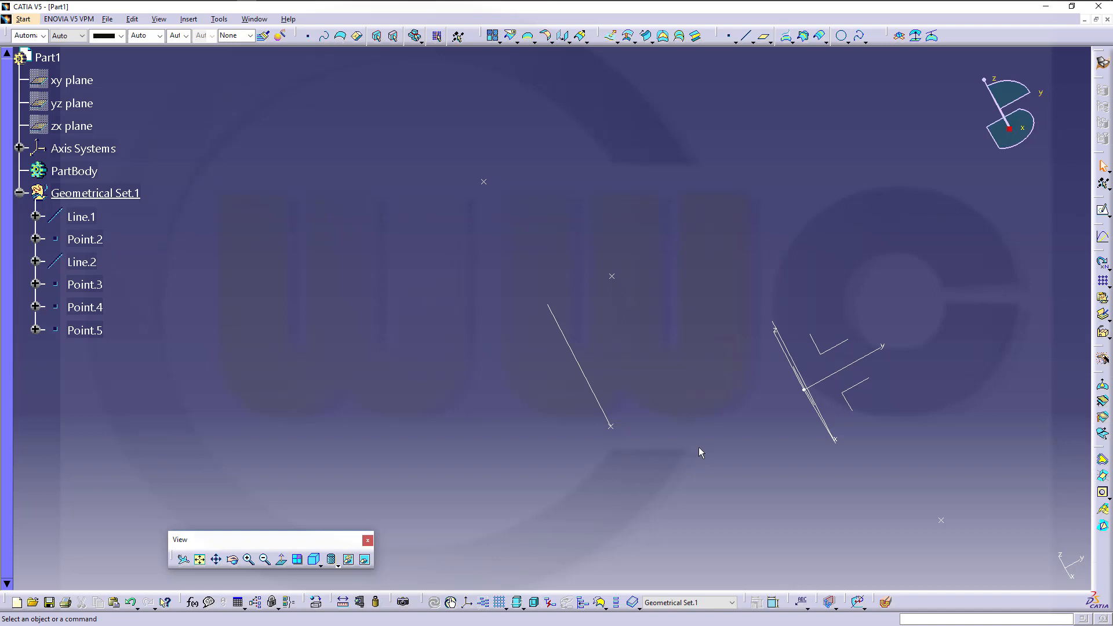
{"action": "mouse_move", "coordinate": [700, 440]}
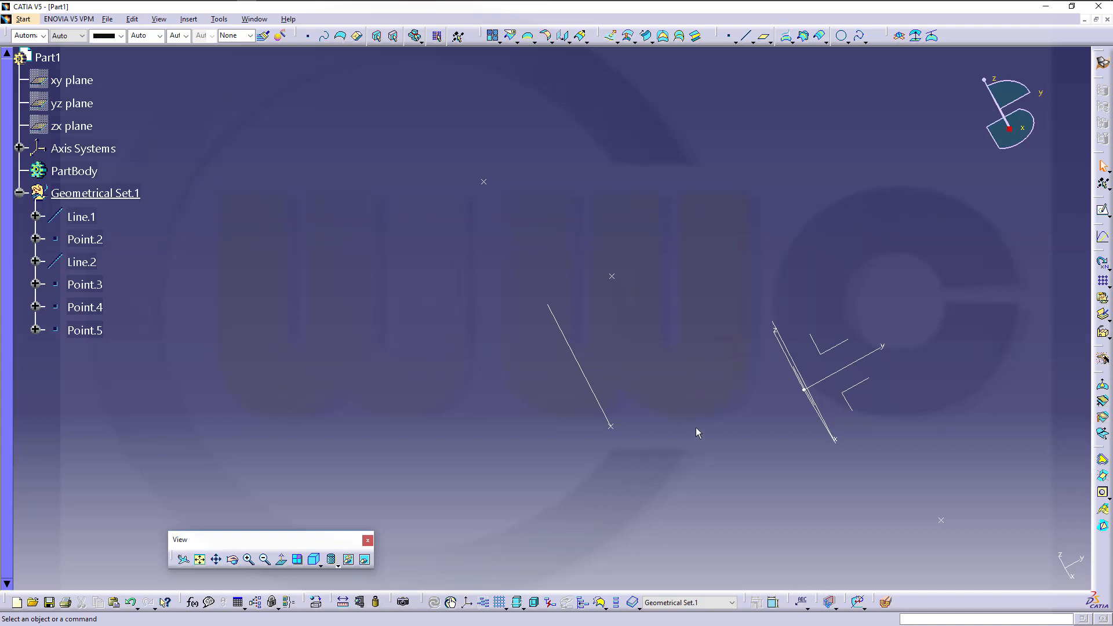
{"action": "mouse_move", "coordinate": [706, 337]}
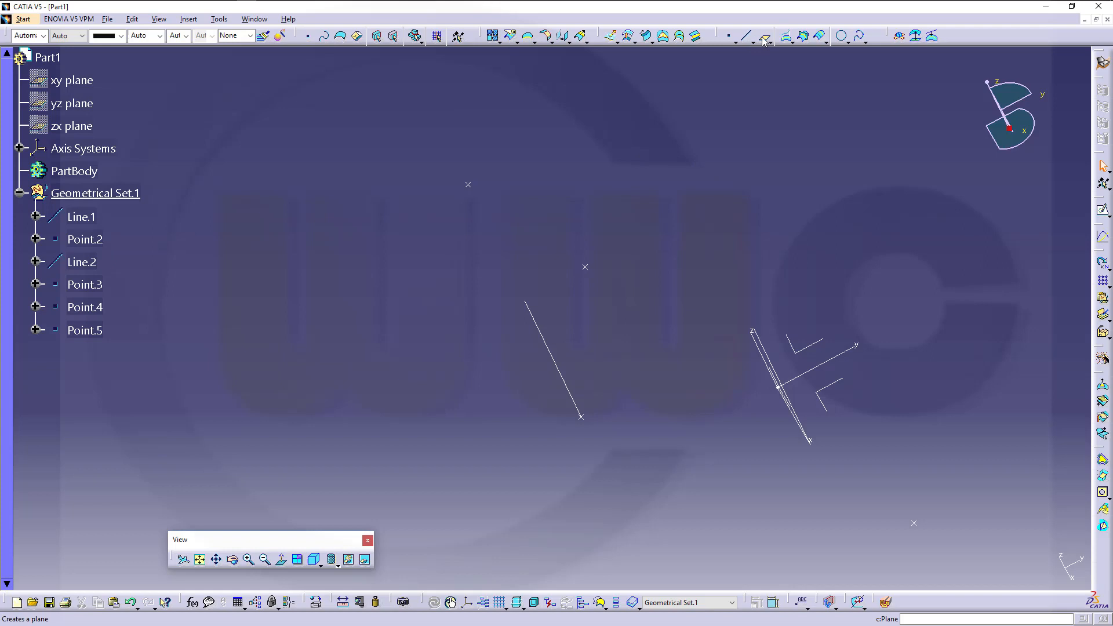
Step: Start a new reference plane, then cancel it so no plane is added
{"action": "left_click", "coordinate": [765, 36]}
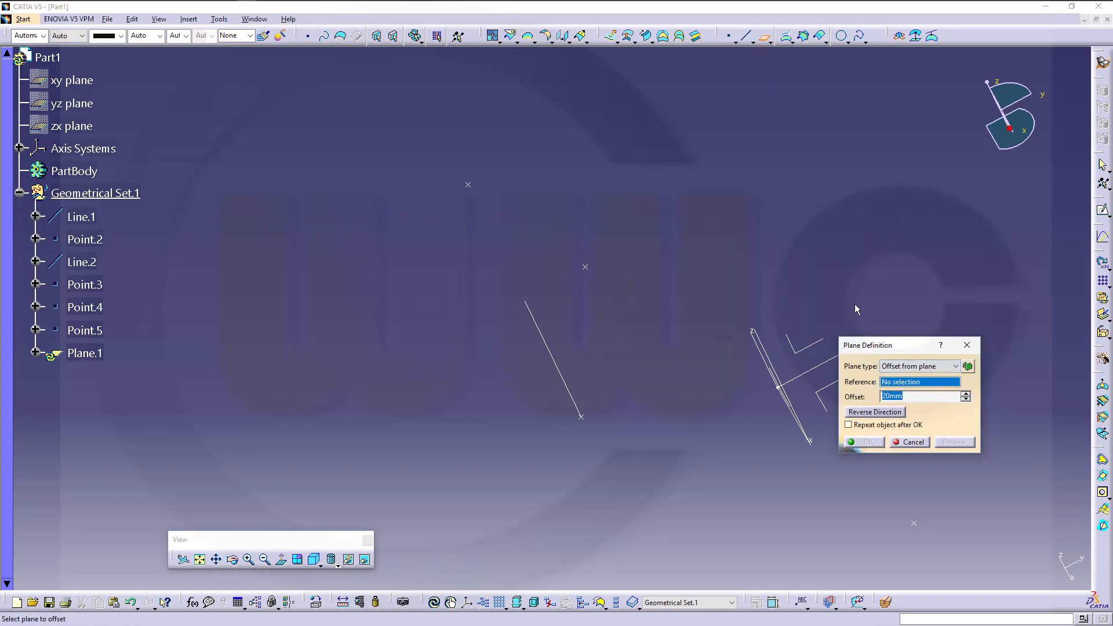
{"action": "mouse_move", "coordinate": [866, 247]}
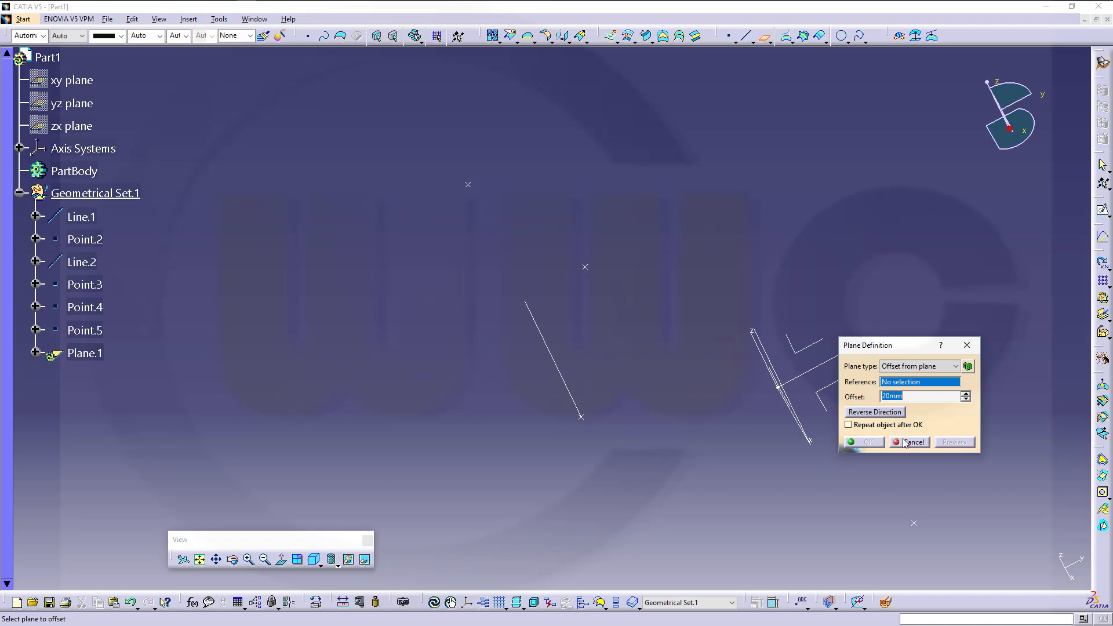
{"action": "left_click", "coordinate": [914, 442]}
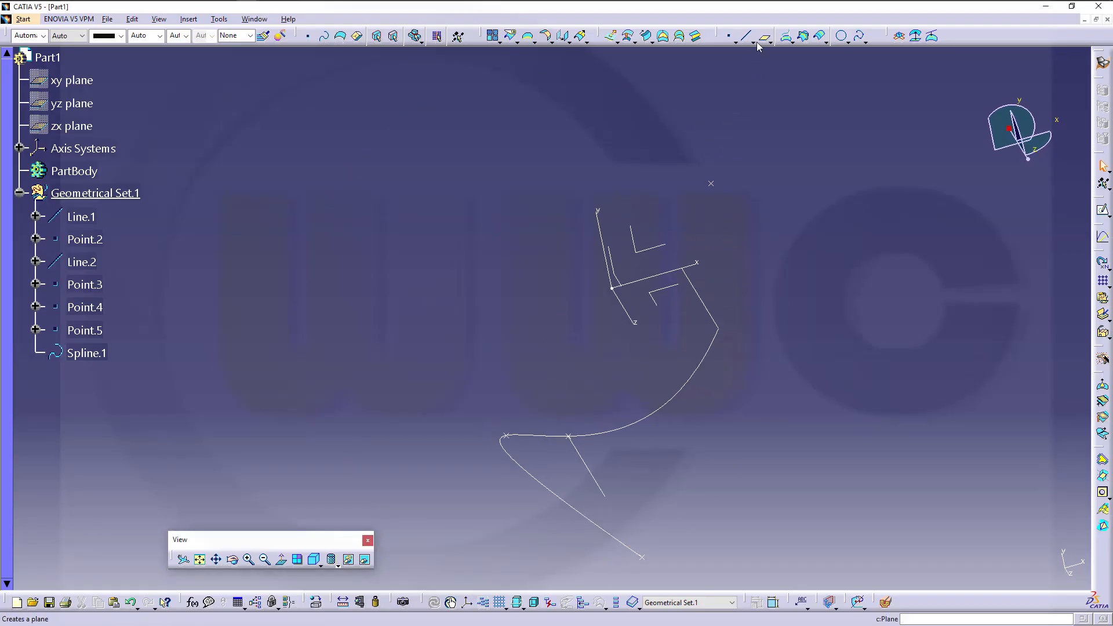
Step: Start another plane definition for a plane normal to Line.2 at Point.4
{"action": "left_click", "coordinate": [756, 36]}
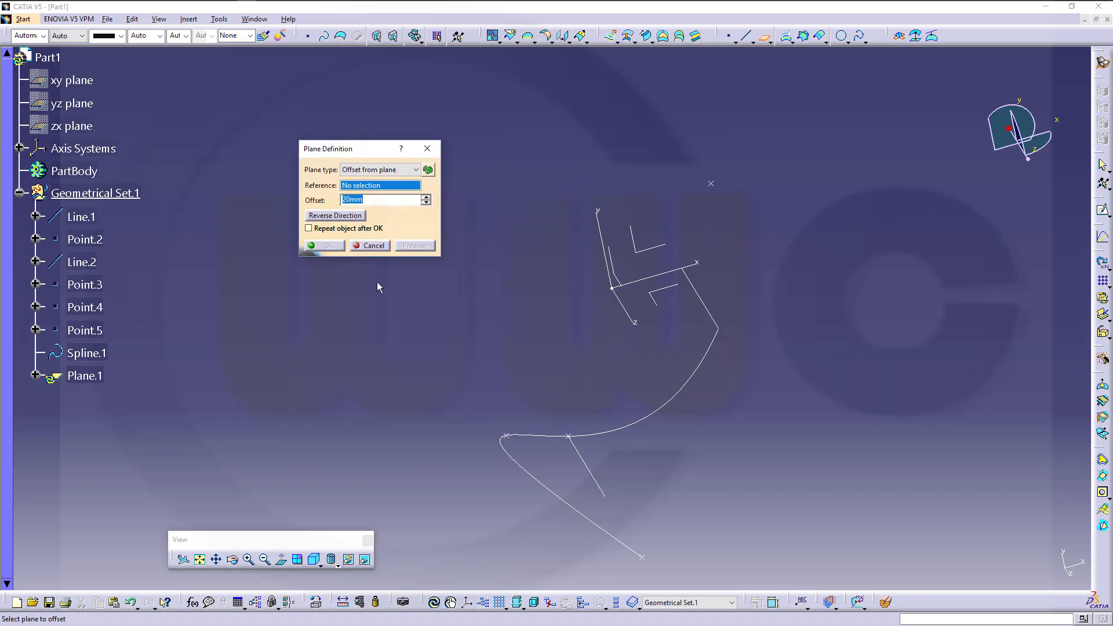
{"action": "mouse_move", "coordinate": [424, 277]}
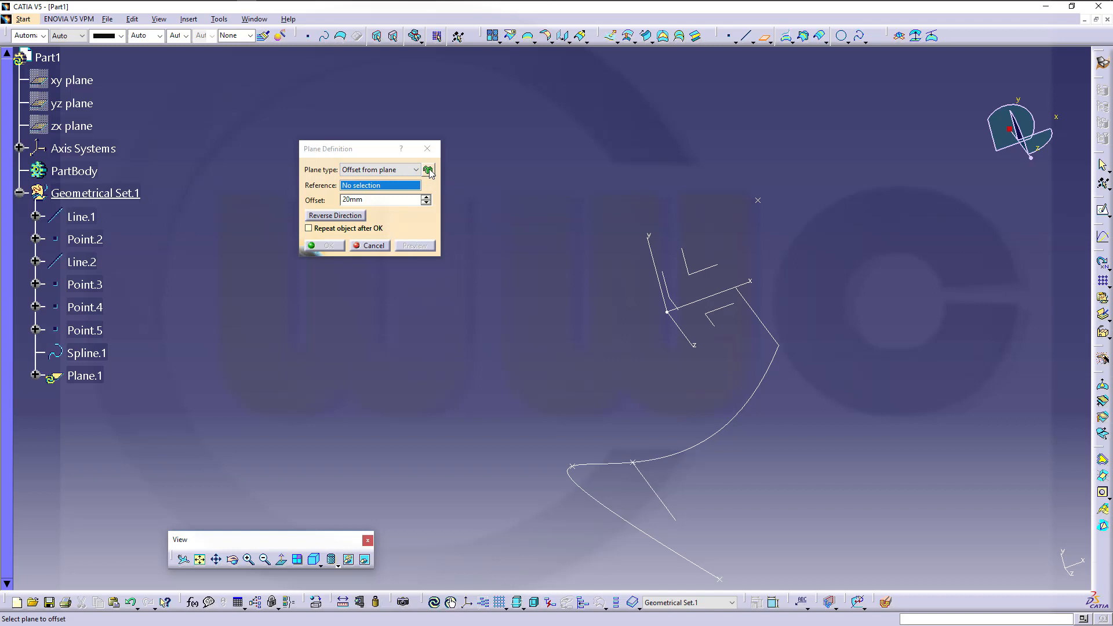
{"action": "mouse_move", "coordinate": [428, 170]}
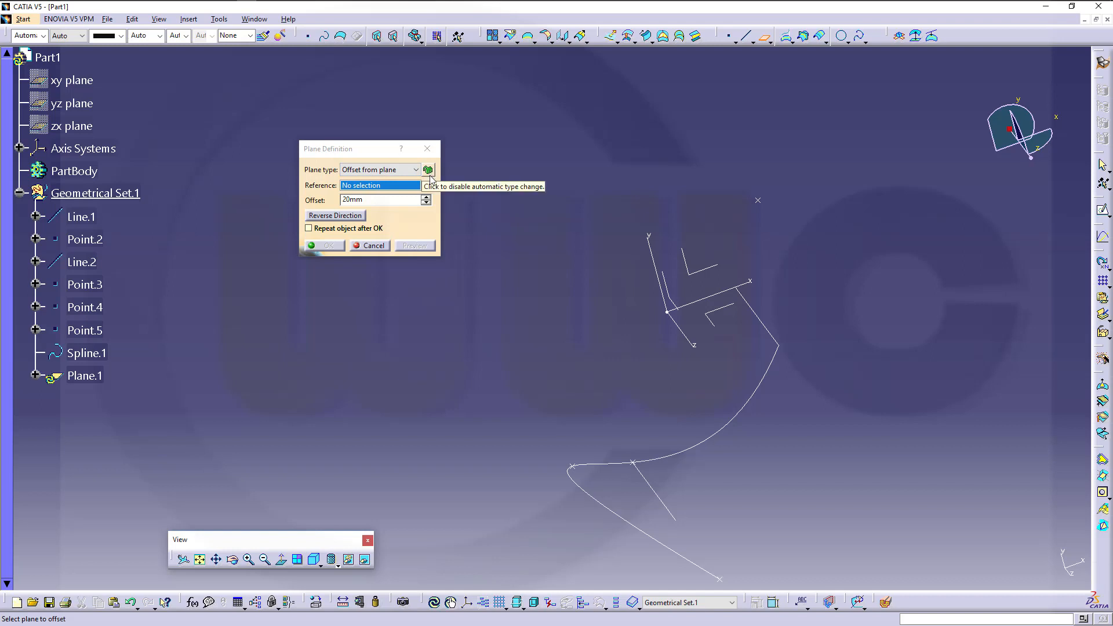
{"action": "mouse_move", "coordinate": [437, 176]}
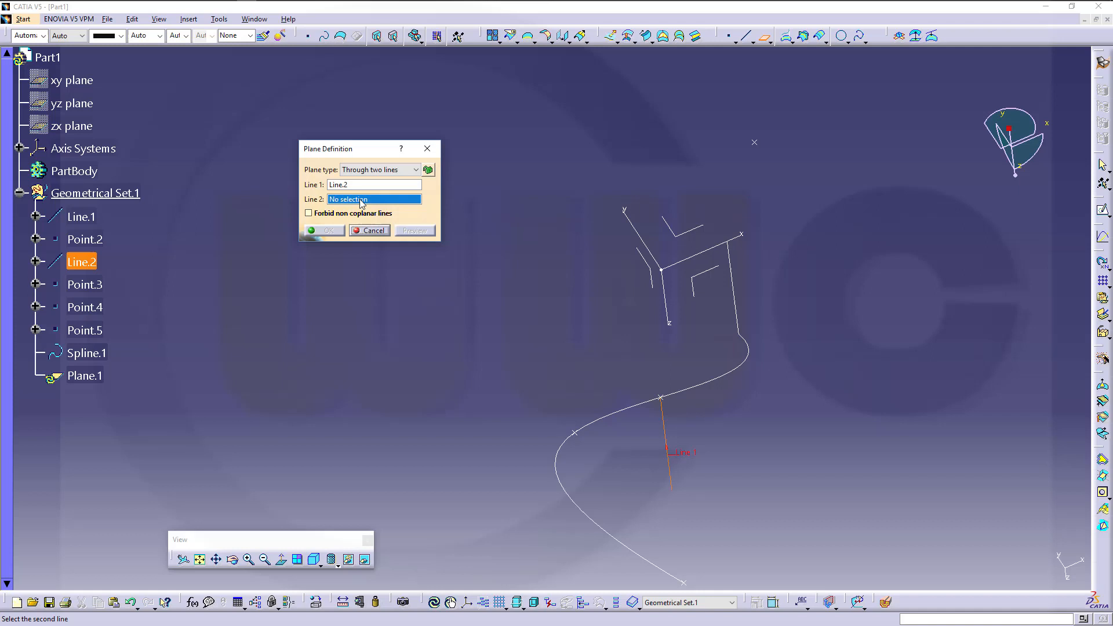
{"action": "mouse_move", "coordinate": [756, 149]}
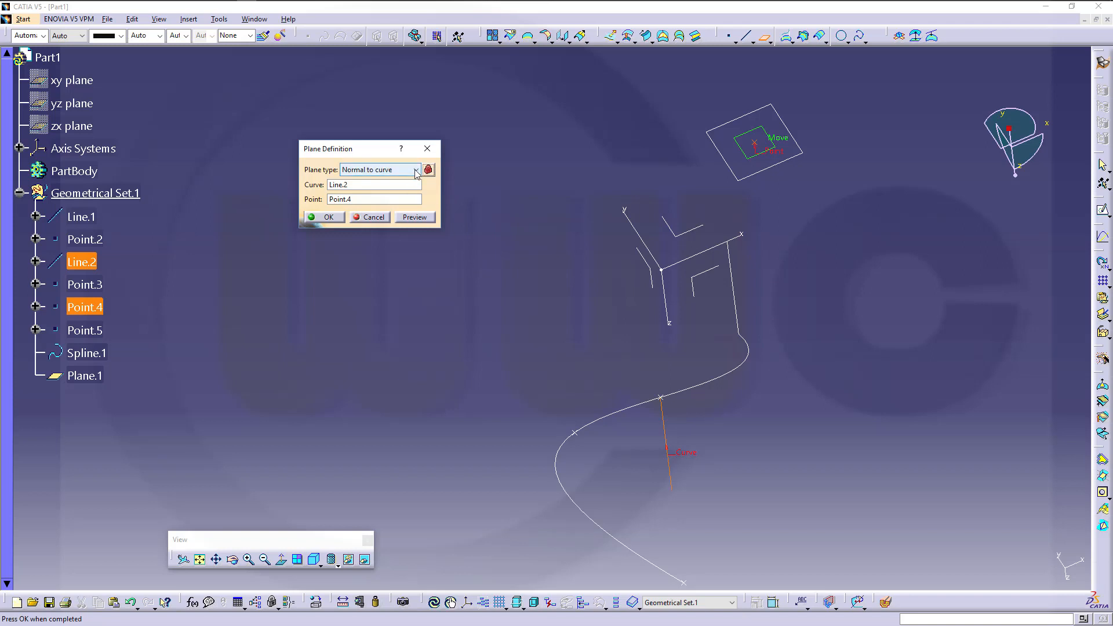
Step: Set the new plane's type to Offset from plane
{"action": "left_click", "coordinate": [415, 169]}
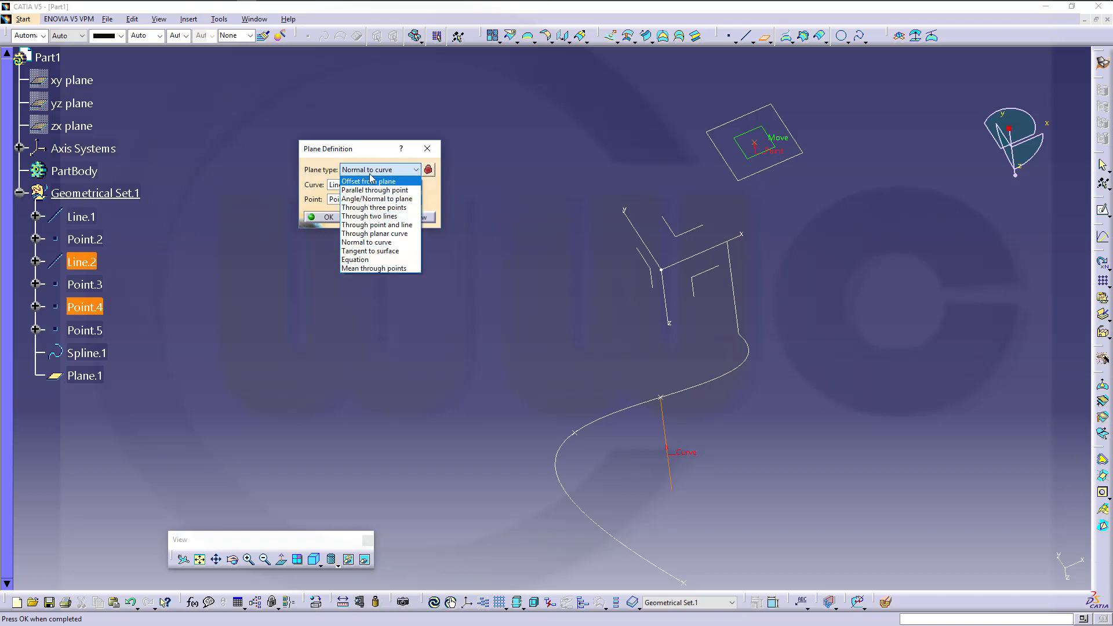
{"action": "mouse_move", "coordinate": [377, 225]}
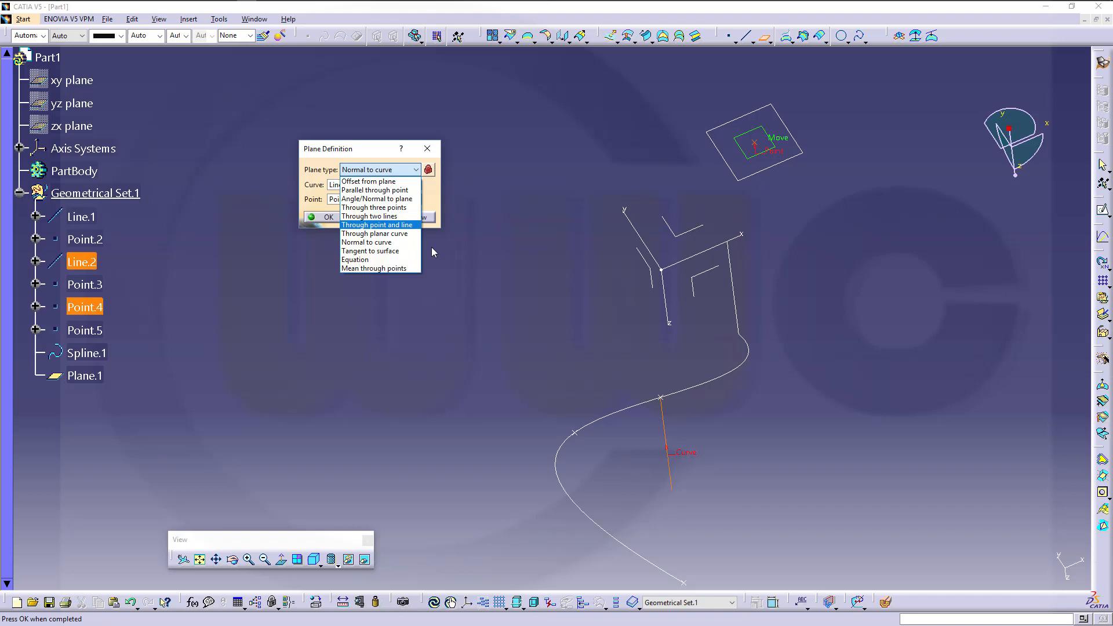
{"action": "mouse_move", "coordinate": [374, 181]}
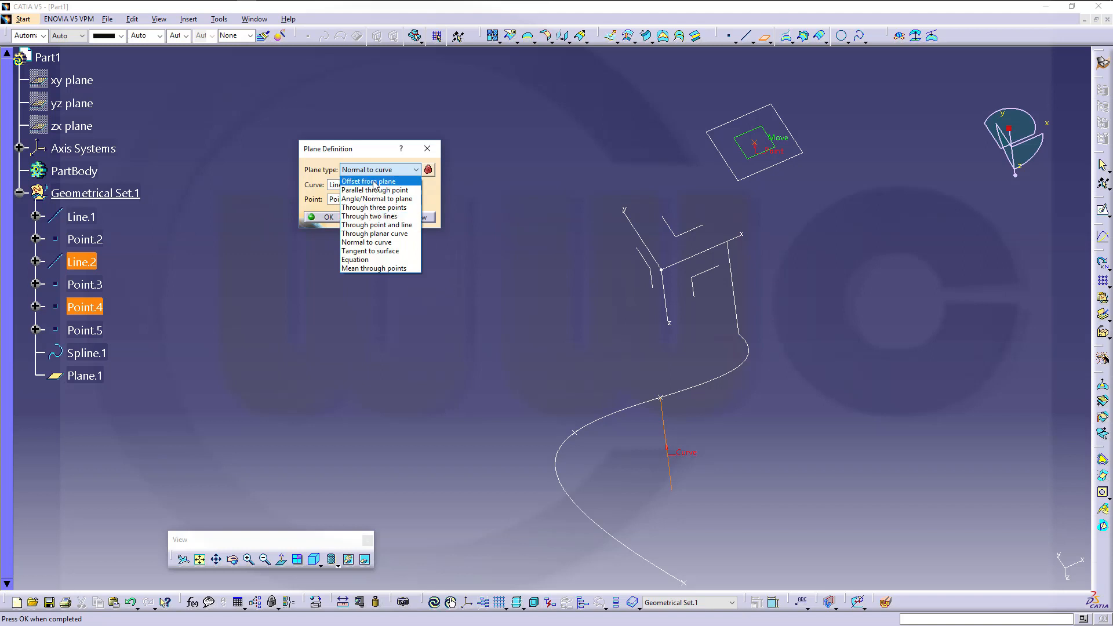
{"action": "left_click", "coordinate": [368, 181]}
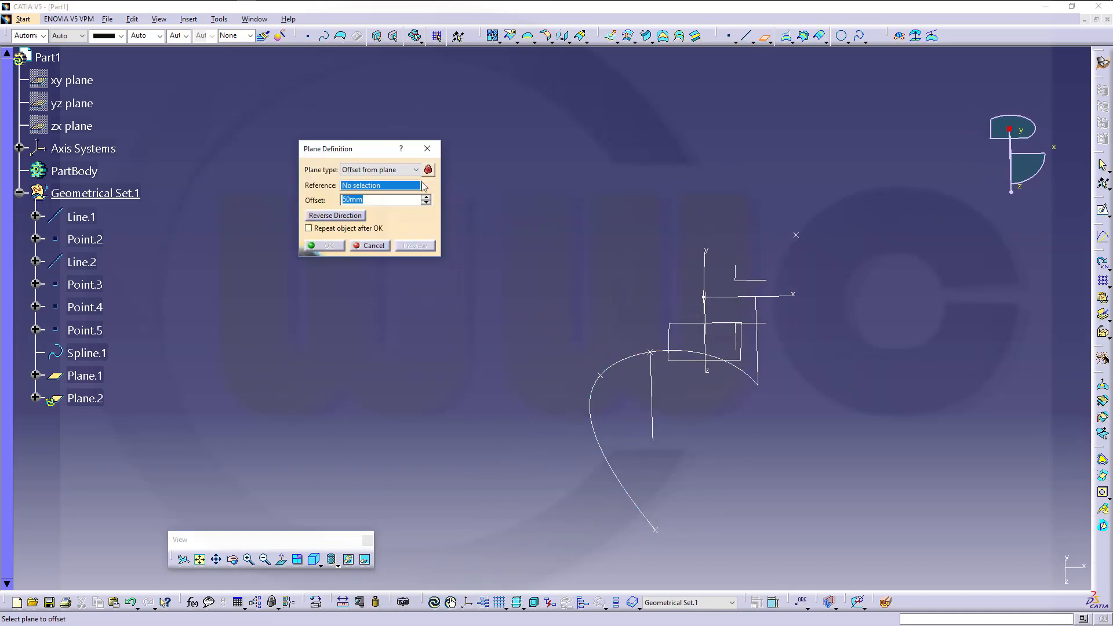
Step: Switch the plane type to Normal to curve for a plane on Spline.1
{"action": "left_click", "coordinate": [416, 169]}
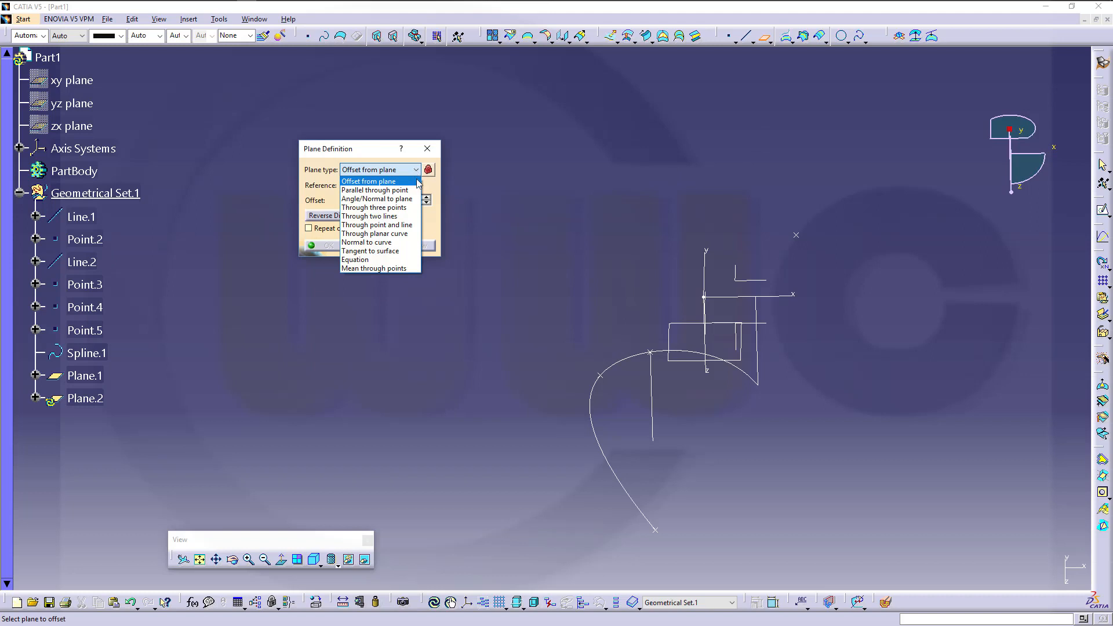
{"action": "mouse_move", "coordinate": [386, 225]}
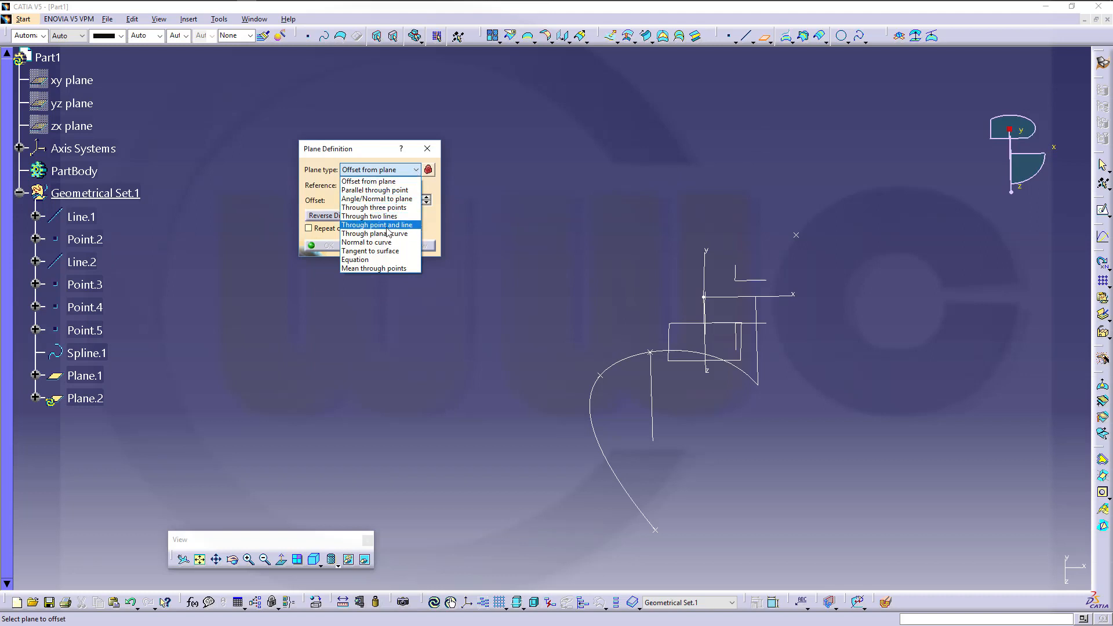
{"action": "left_click", "coordinate": [366, 242]}
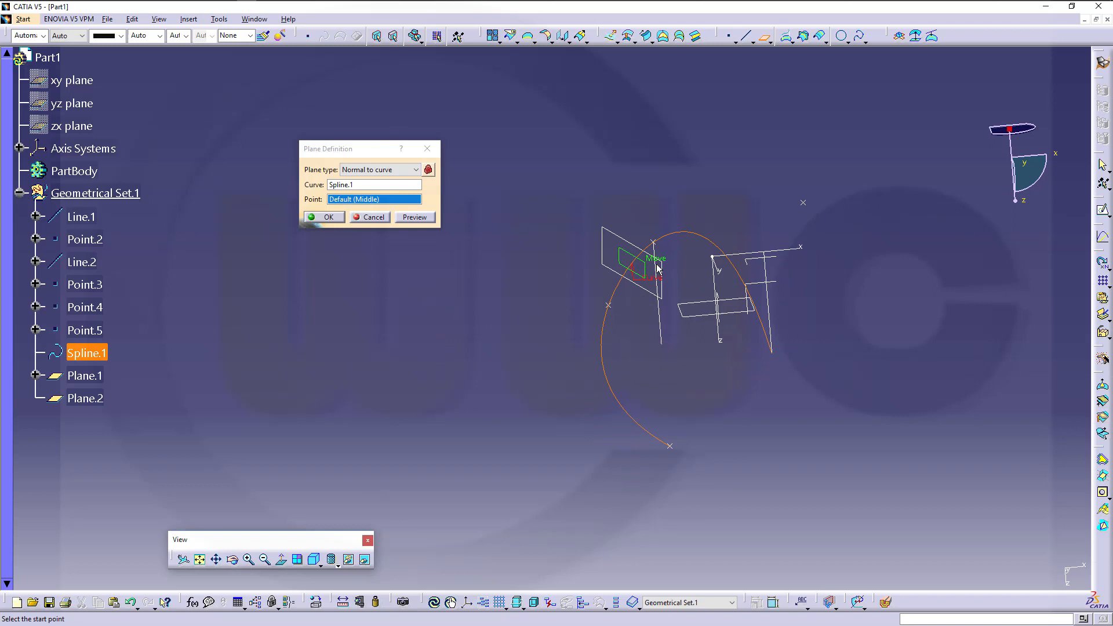
{"action": "mouse_move", "coordinate": [671, 273]}
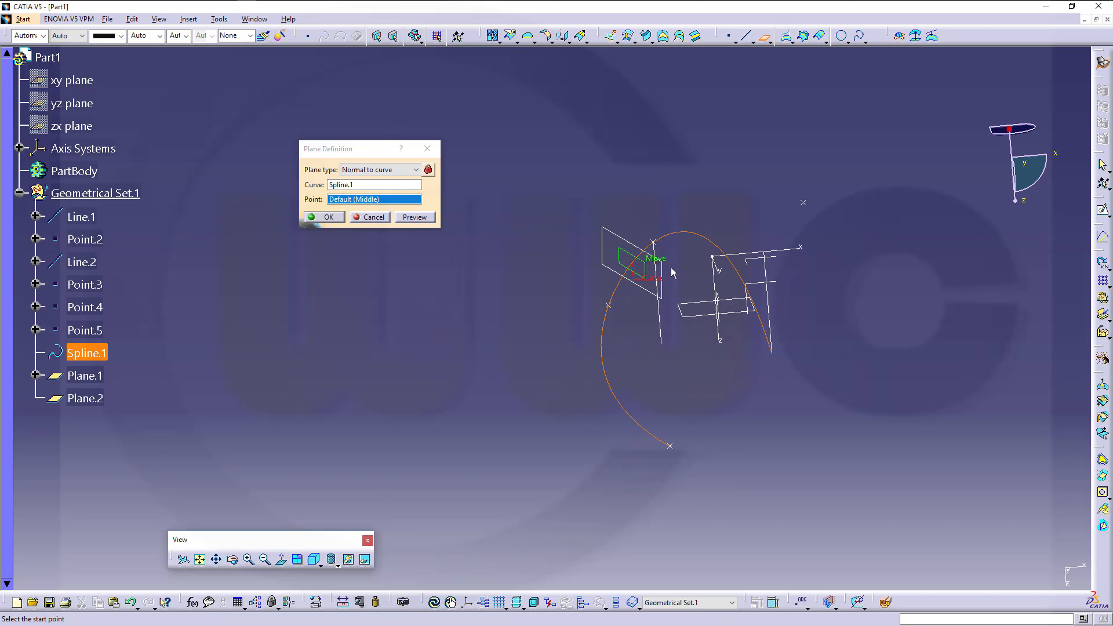
{"action": "mouse_move", "coordinate": [569, 238]}
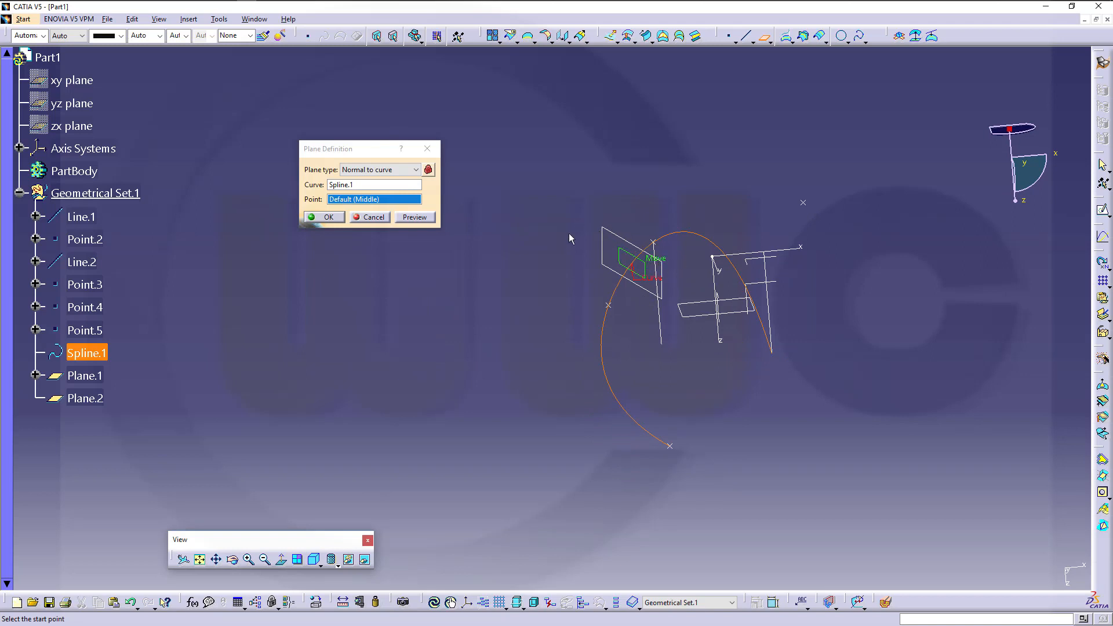
{"action": "mouse_move", "coordinate": [386, 238]}
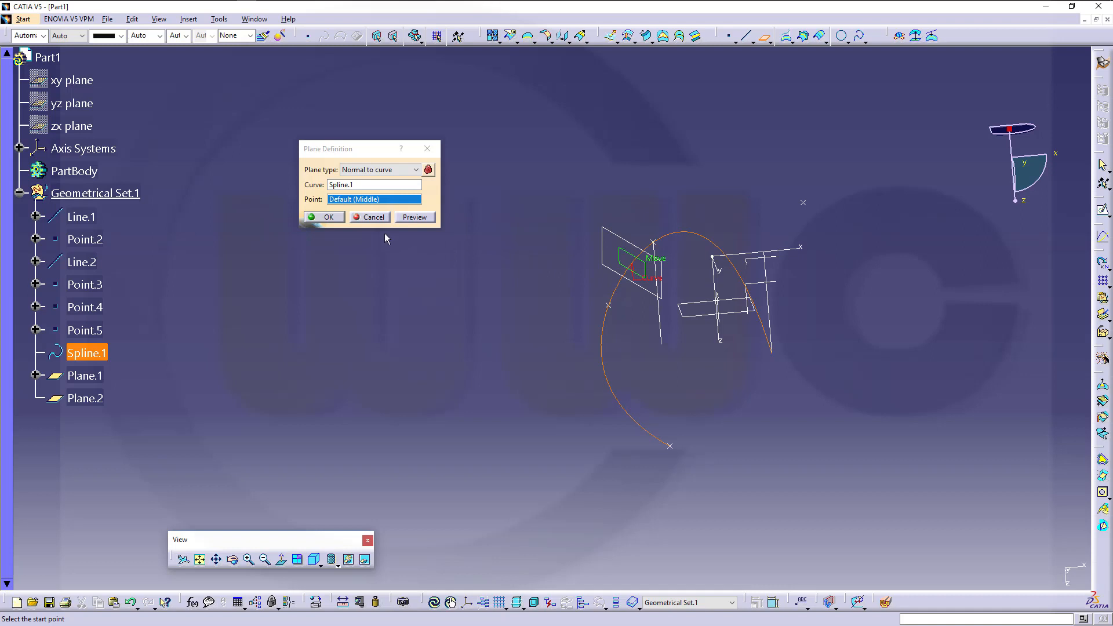
{"action": "mouse_move", "coordinate": [541, 288]}
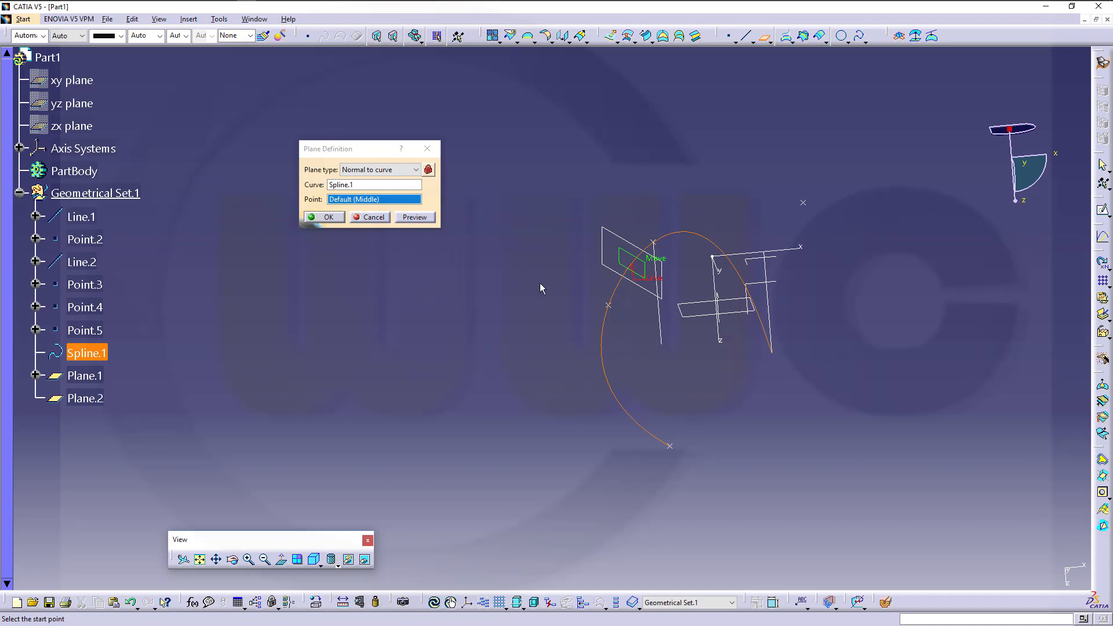
{"action": "mouse_move", "coordinate": [391, 200]}
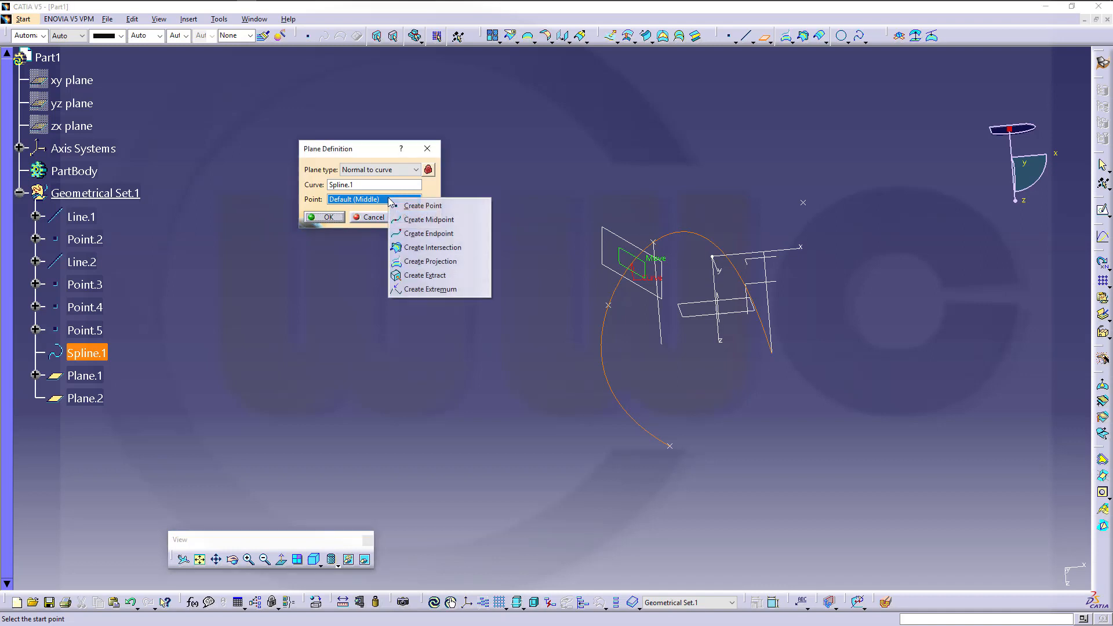
{"action": "mouse_move", "coordinate": [423, 205]}
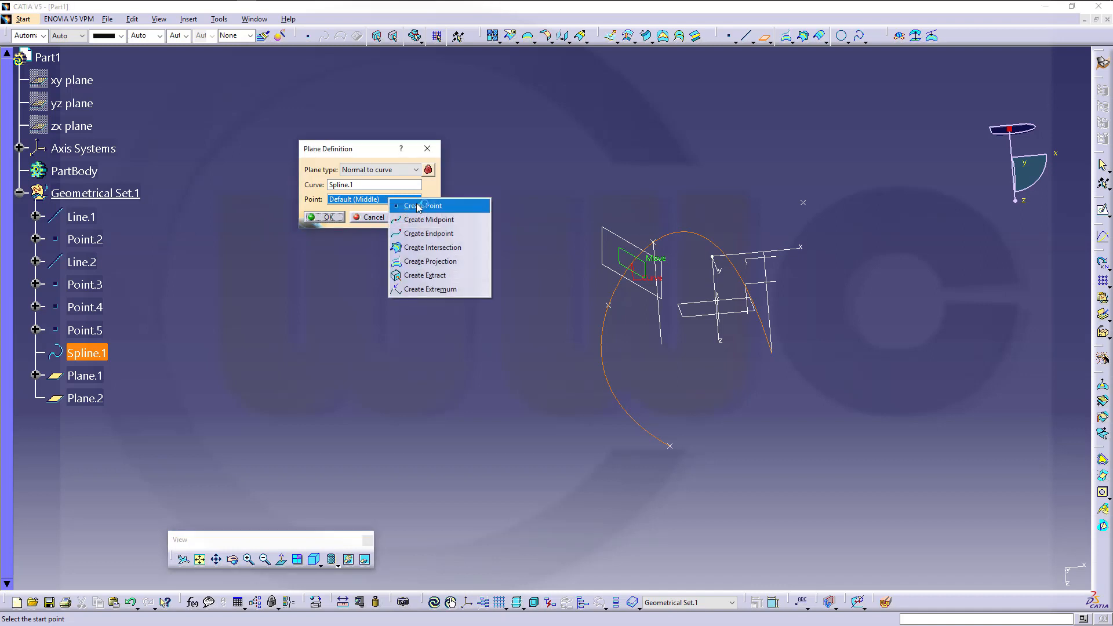
Step: Create Point.6 on Spline.1 at its middle point, curve-length ratio 0.5
{"action": "left_click", "coordinate": [419, 206]}
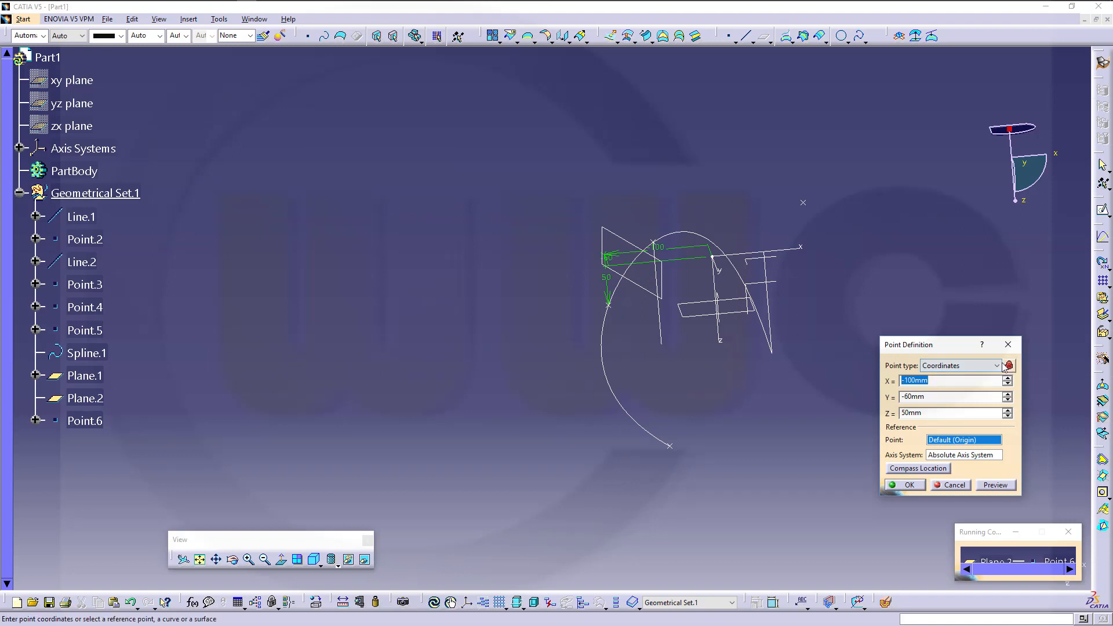
{"action": "left_click", "coordinate": [957, 365]}
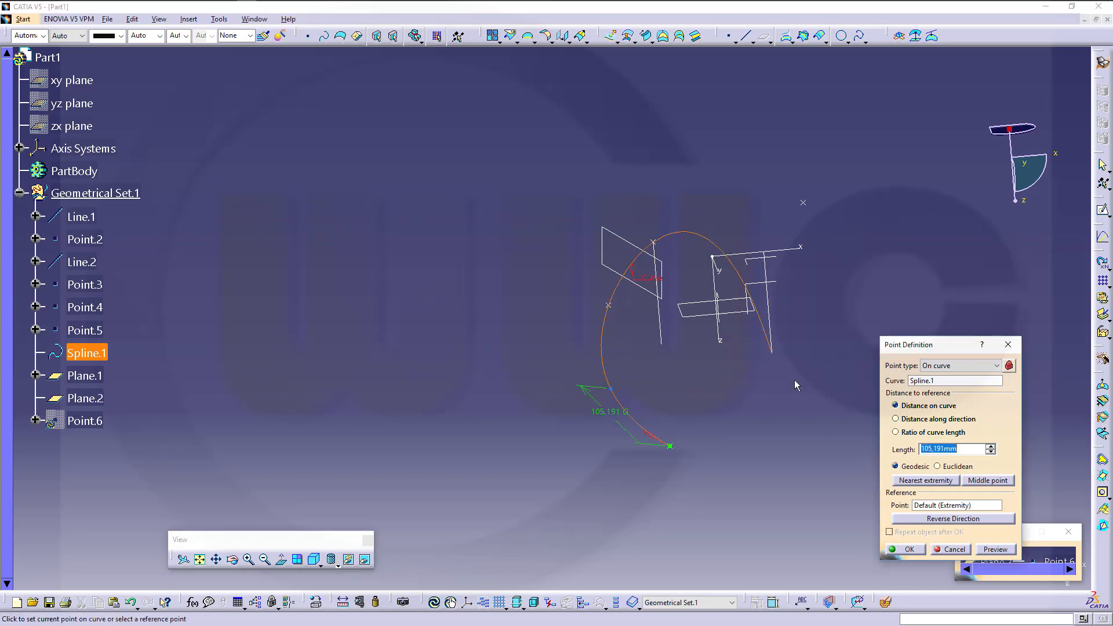
{"action": "mouse_move", "coordinate": [950, 413]}
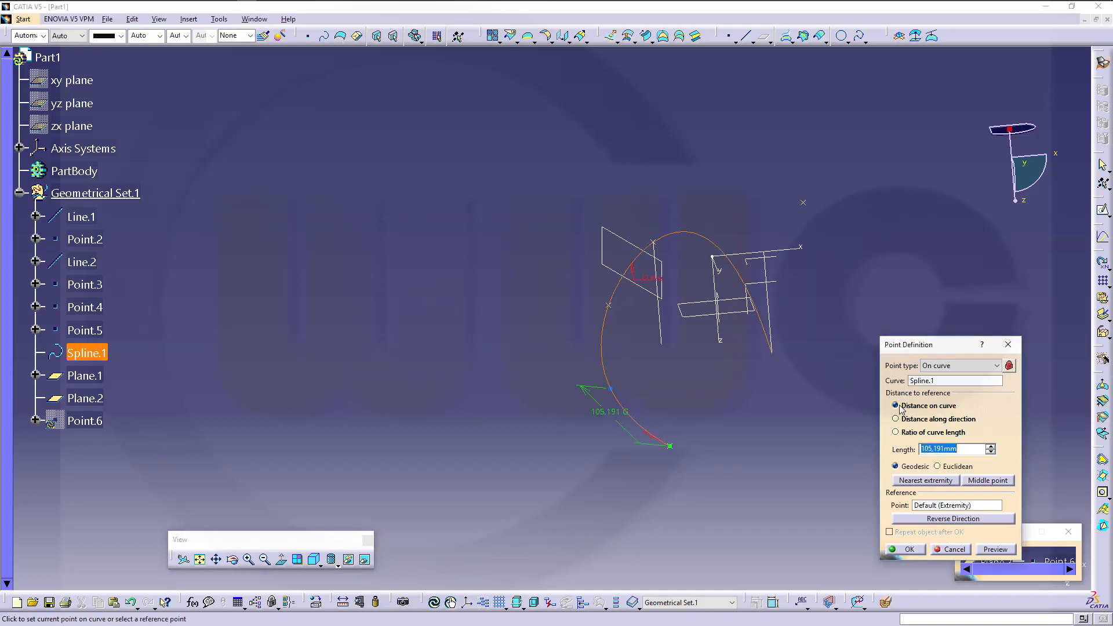
{"action": "mouse_move", "coordinate": [859, 419]}
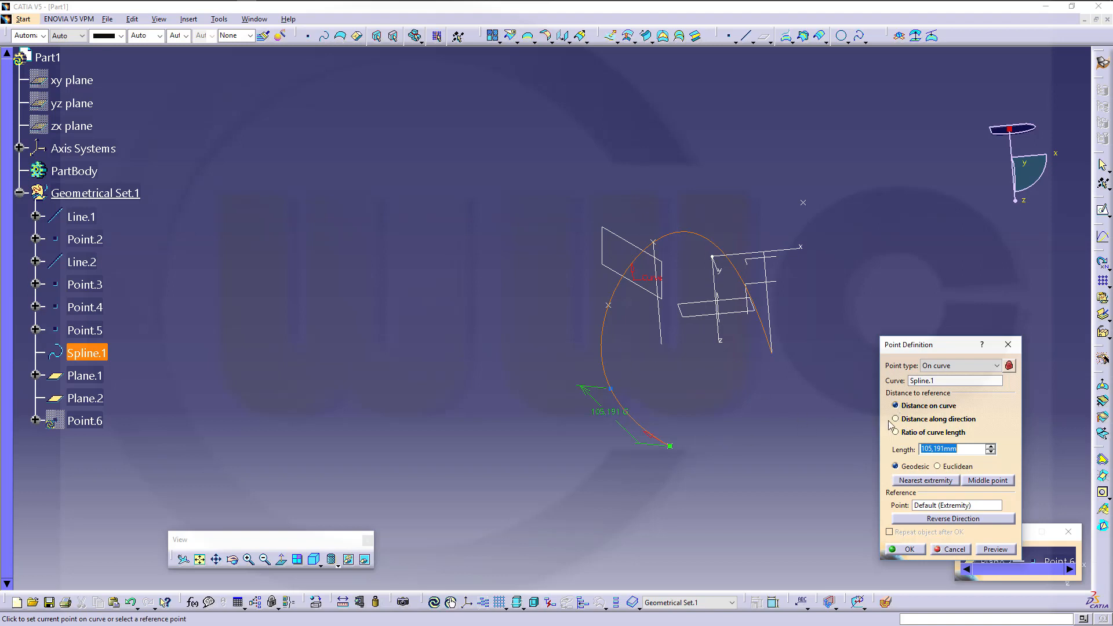
{"action": "left_click", "coordinate": [896, 432]}
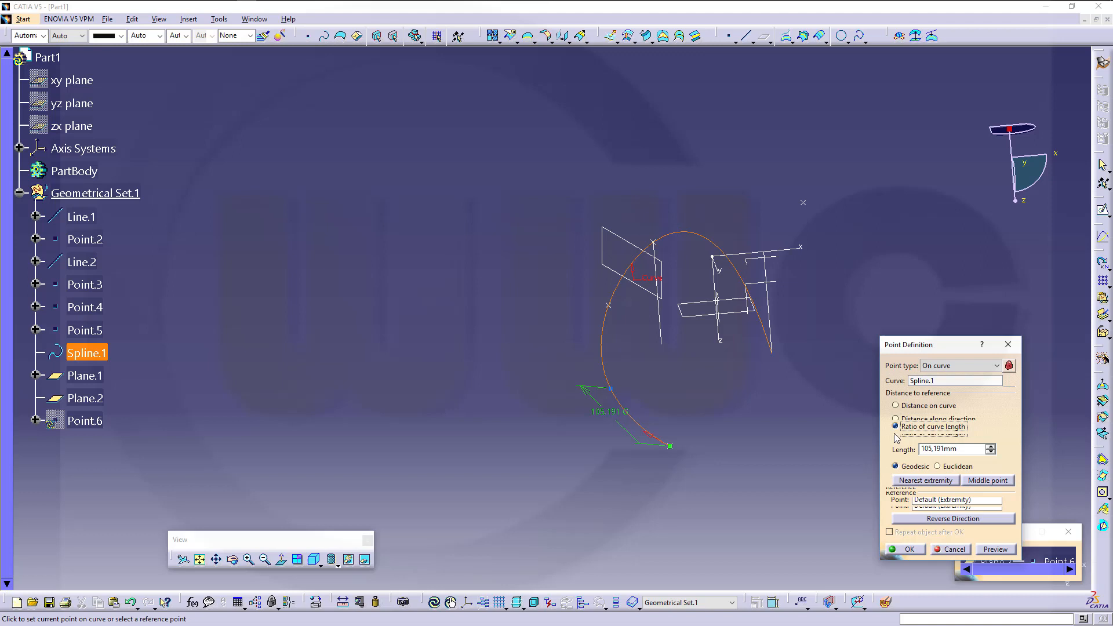
{"action": "left_click", "coordinate": [896, 431]}
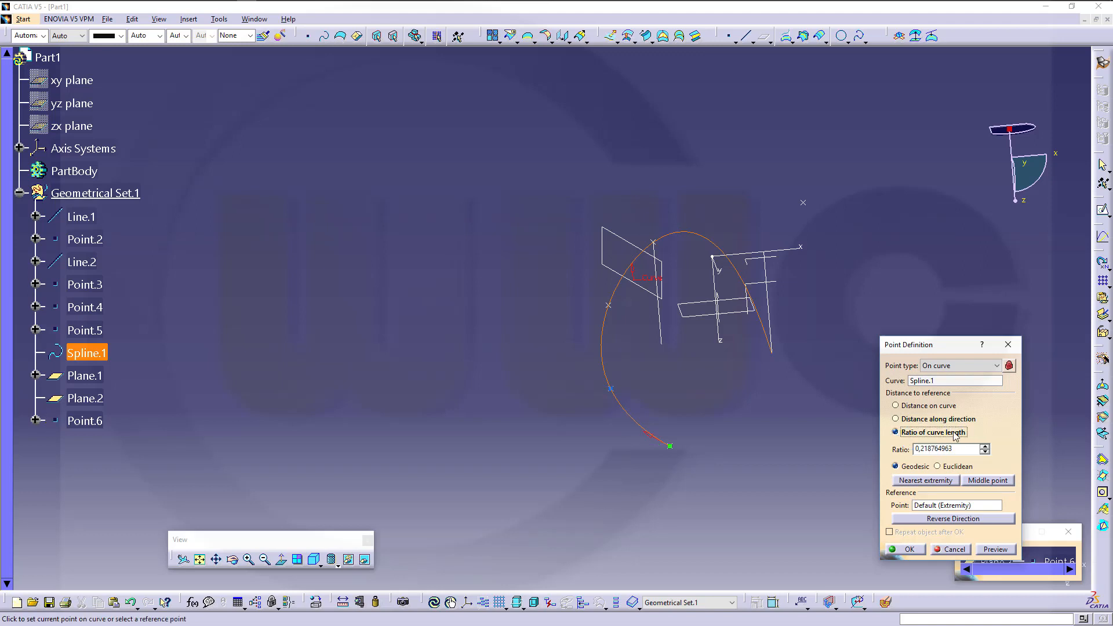
{"action": "triple_click", "coordinate": [945, 449]}
{"action": "type", "text": "1"}
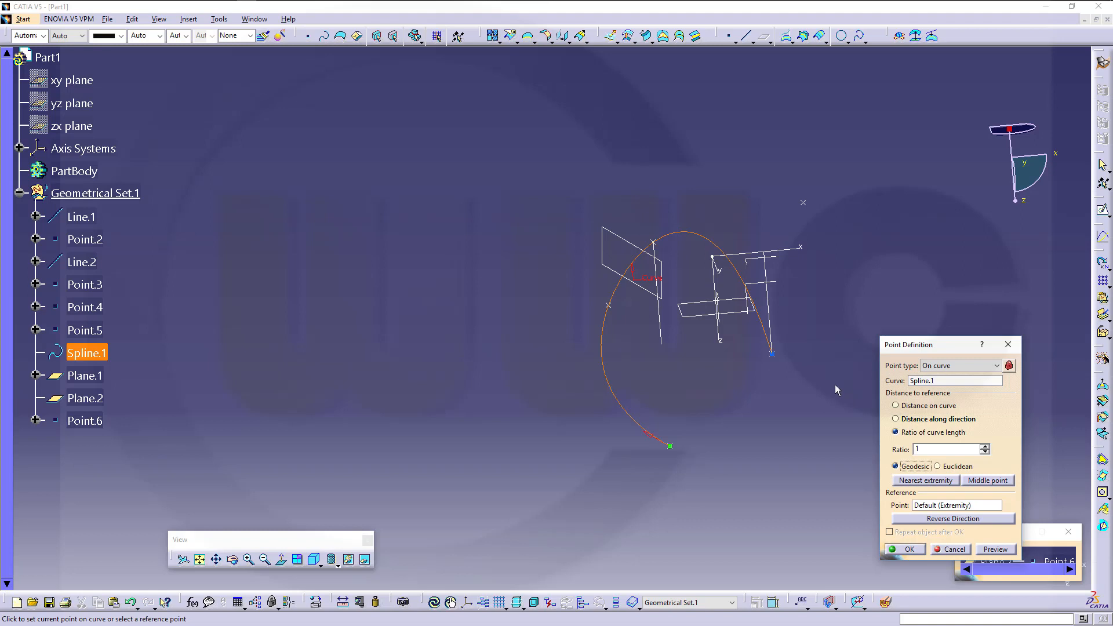
{"action": "left_click", "coordinate": [948, 450]}
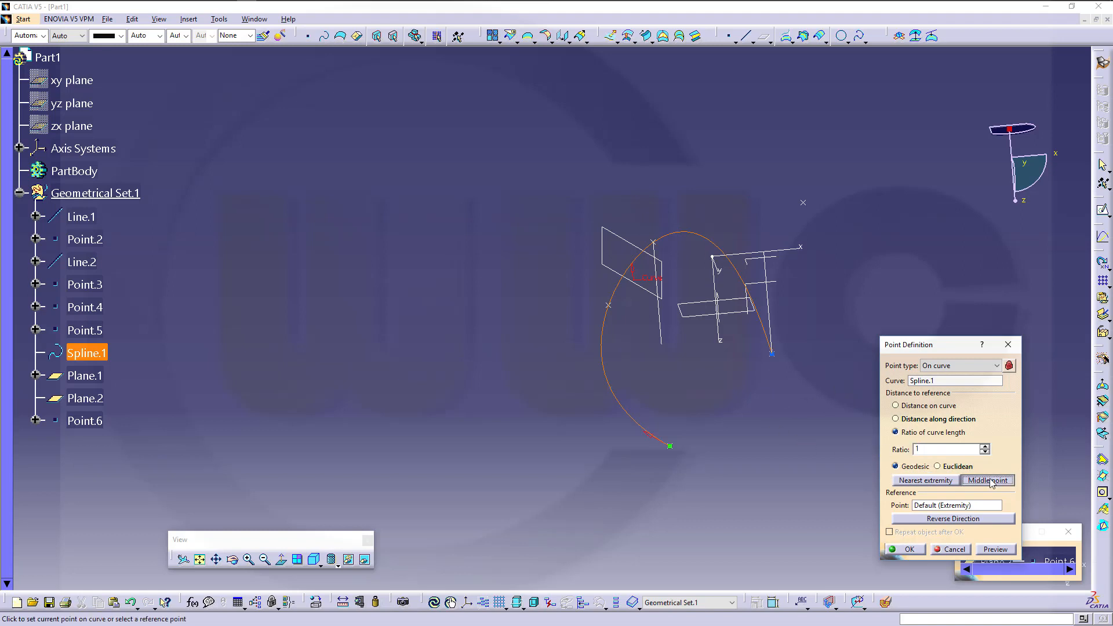
{"action": "left_click", "coordinate": [987, 480]}
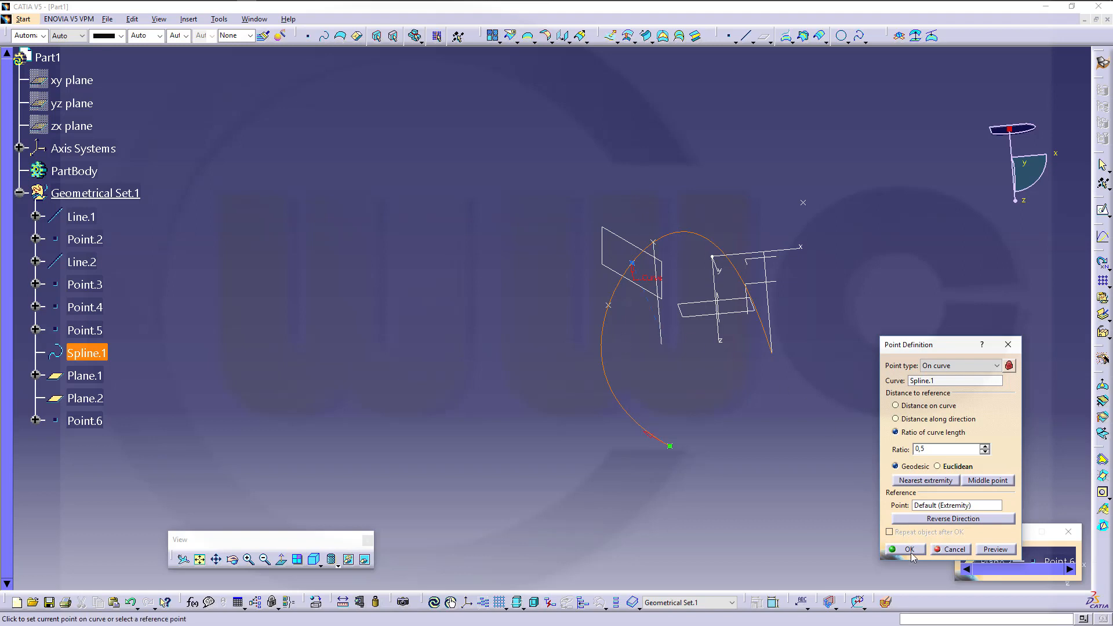
{"action": "left_click", "coordinate": [911, 549]}
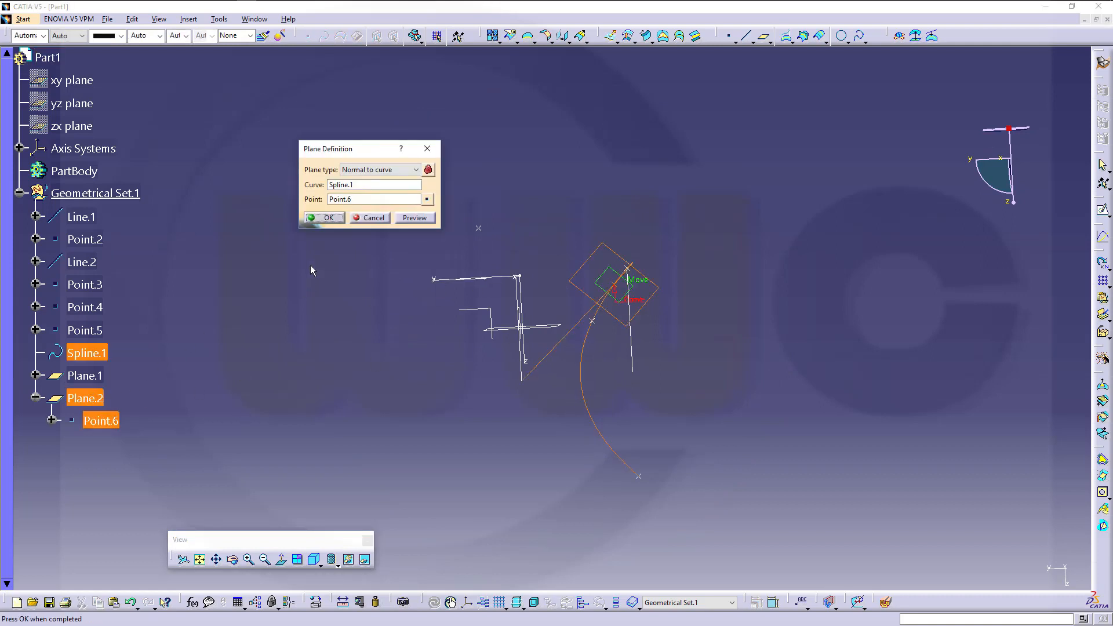
{"action": "mouse_move", "coordinate": [336, 254]}
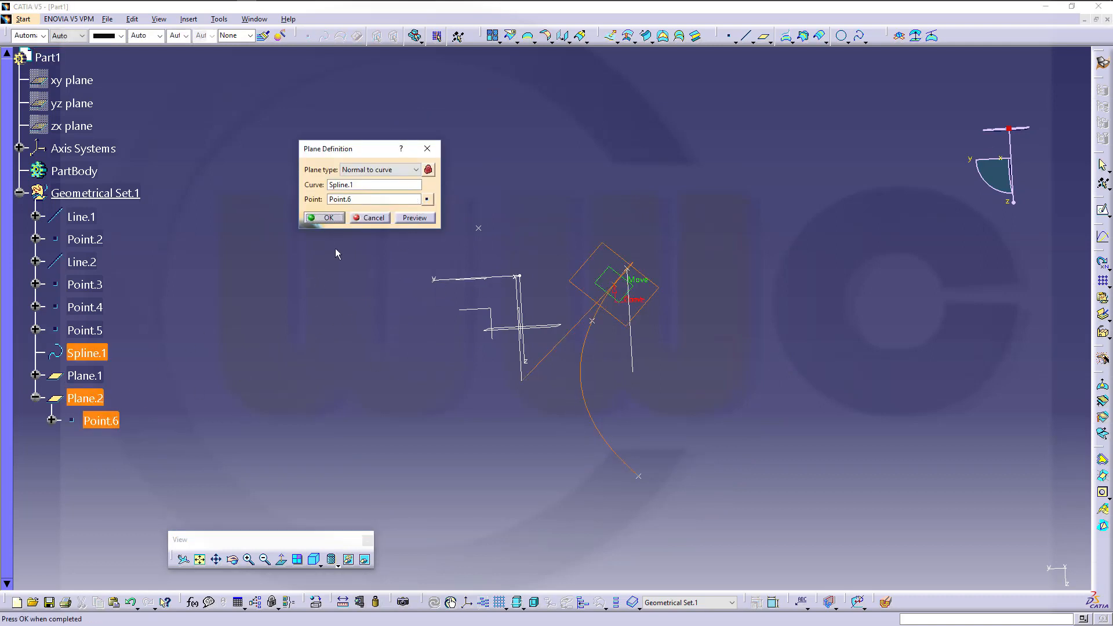
Step: Confirm Plane.2 normal to Spline.1 through Point.6
{"action": "left_click", "coordinate": [323, 218]}
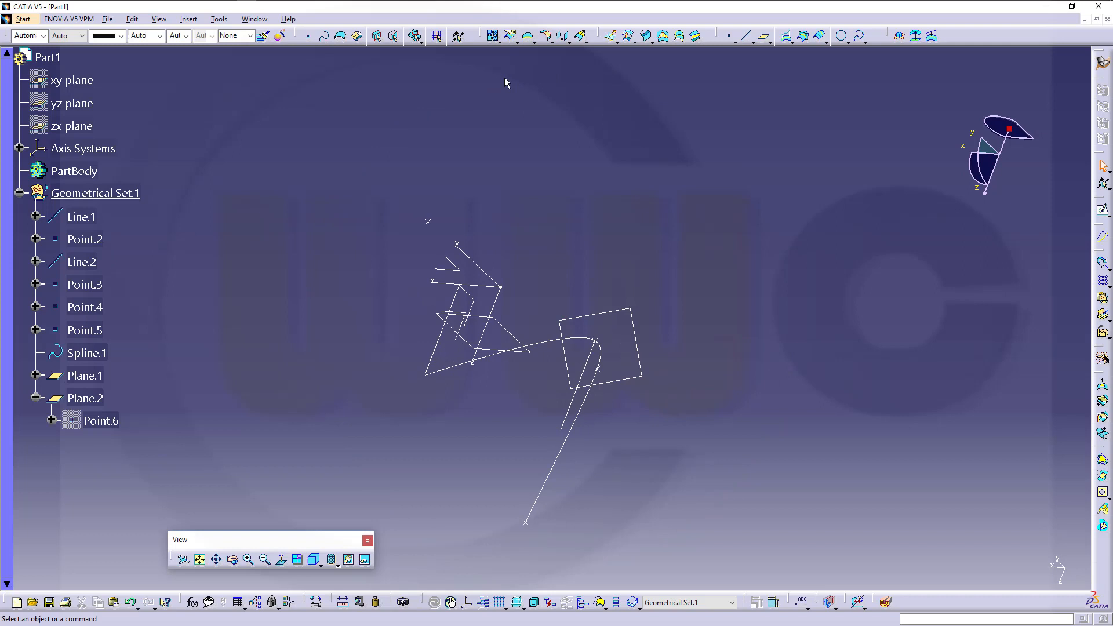
{"action": "mouse_move", "coordinate": [446, 113]}
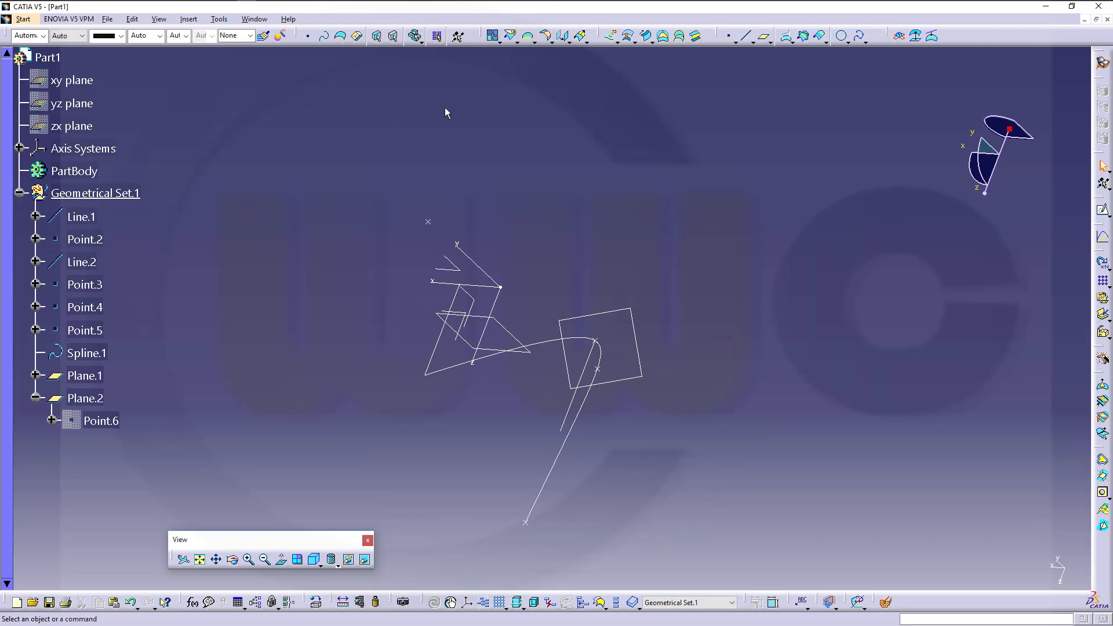
{"action": "mouse_move", "coordinate": [421, 147]}
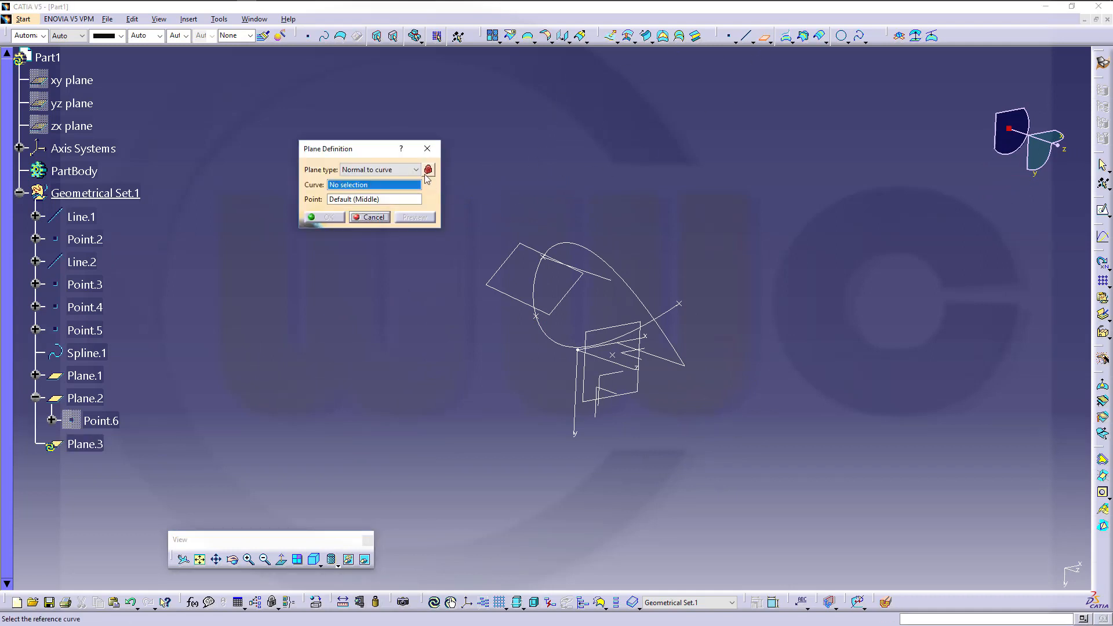
Step: Preview a plane through Point.4, Point.3 and a Line.2 vertex, then discard it
{"action": "left_click", "coordinate": [417, 170]}
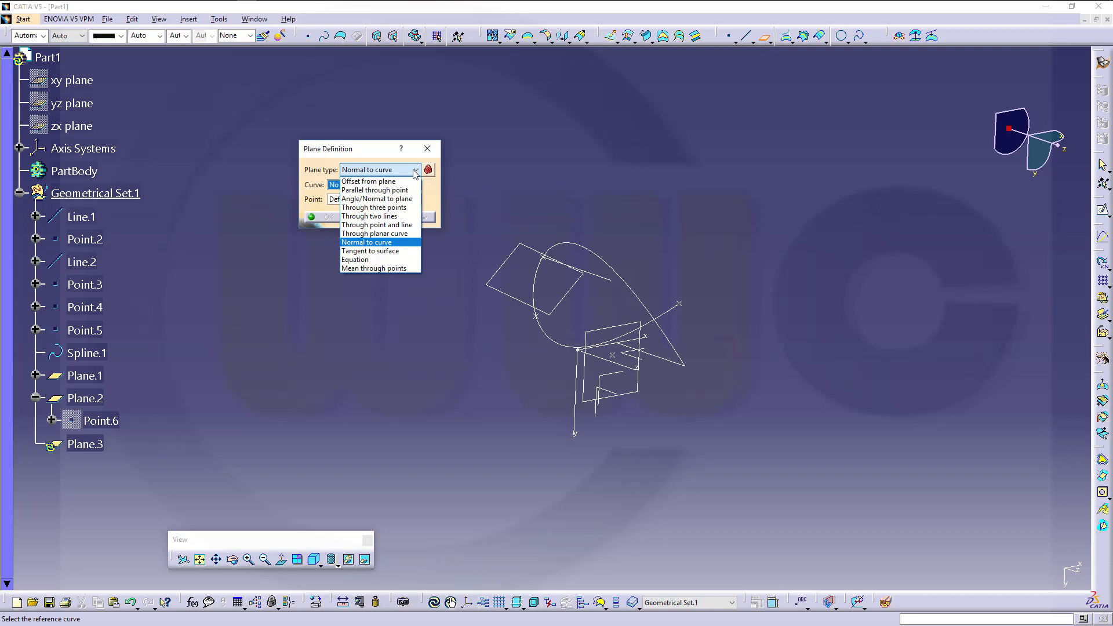
{"action": "left_click", "coordinate": [377, 207]}
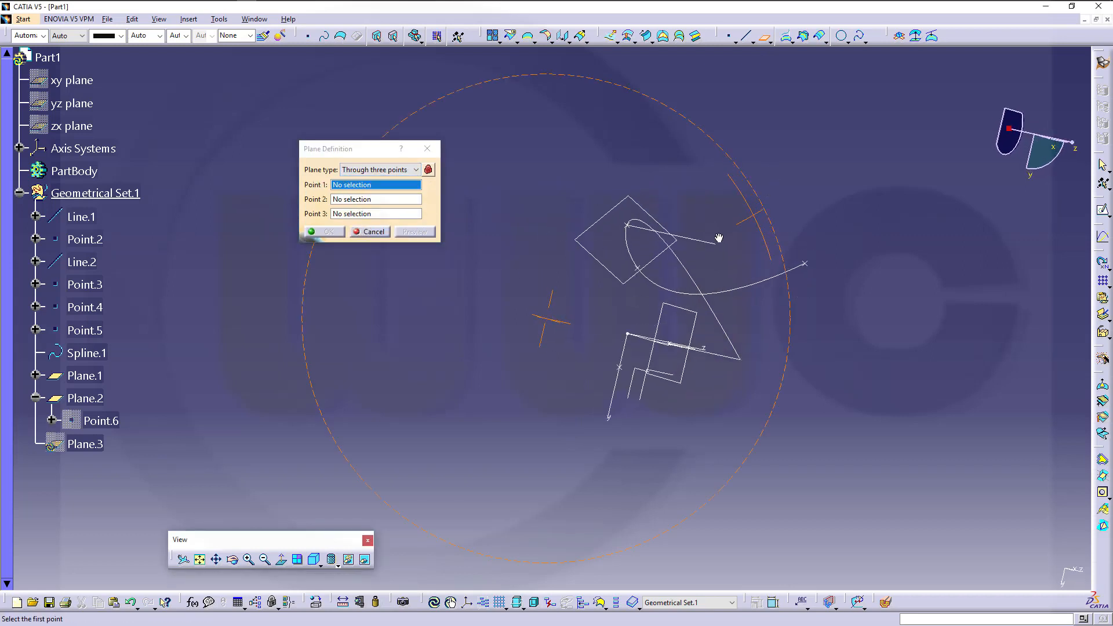
{"action": "left_click", "coordinate": [85, 306]}
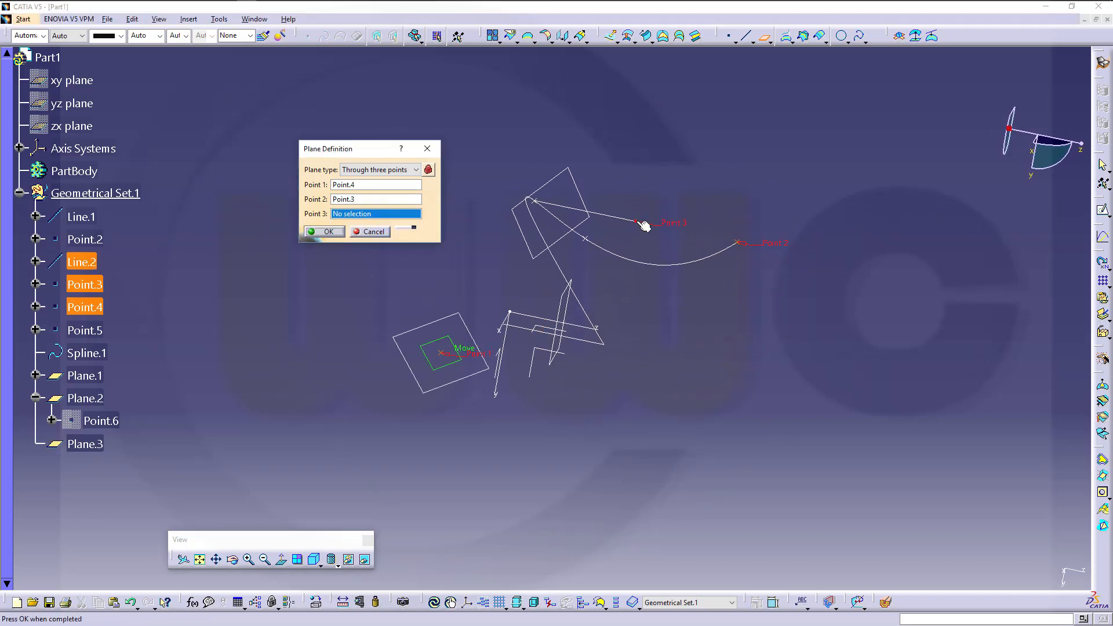
{"action": "left_click", "coordinate": [642, 226]}
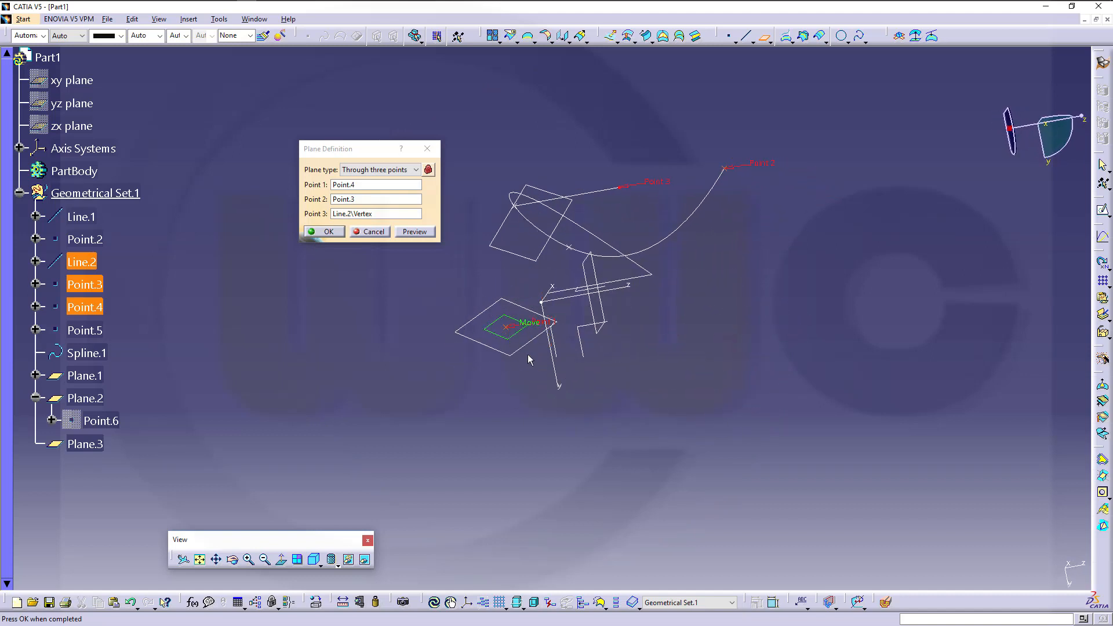
{"action": "mouse_move", "coordinate": [497, 373]}
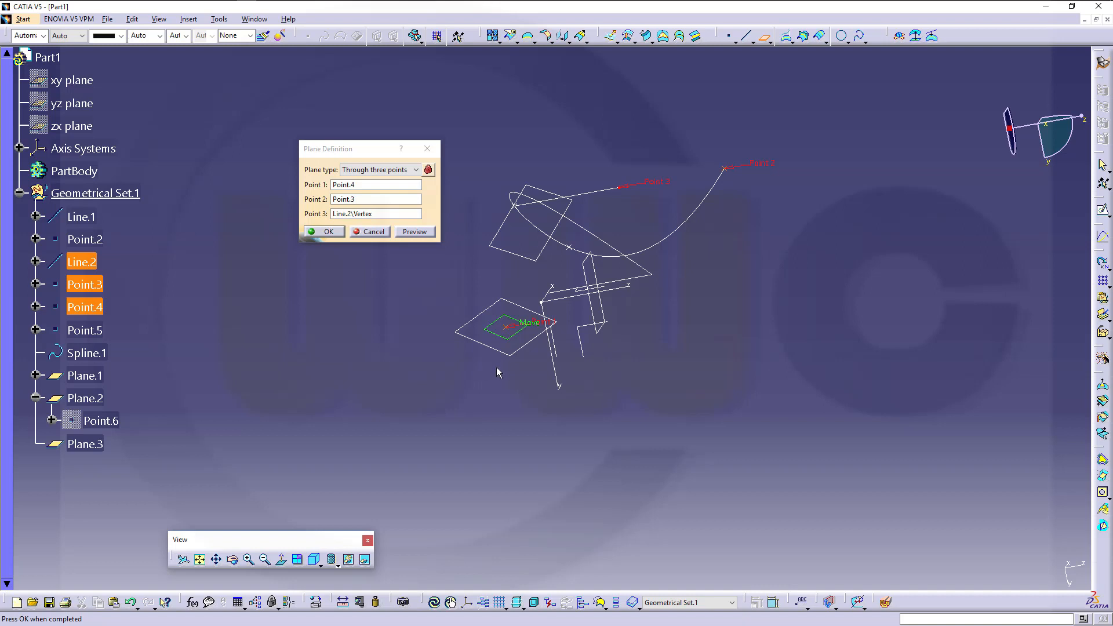
{"action": "mouse_move", "coordinate": [509, 332]}
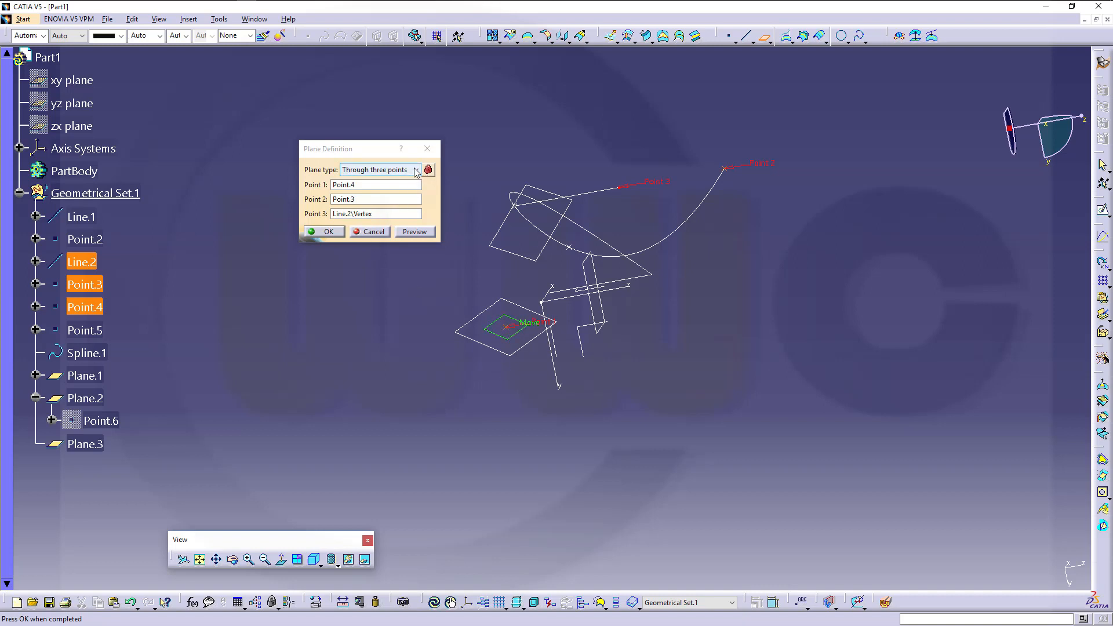
{"action": "left_click", "coordinate": [371, 232]}
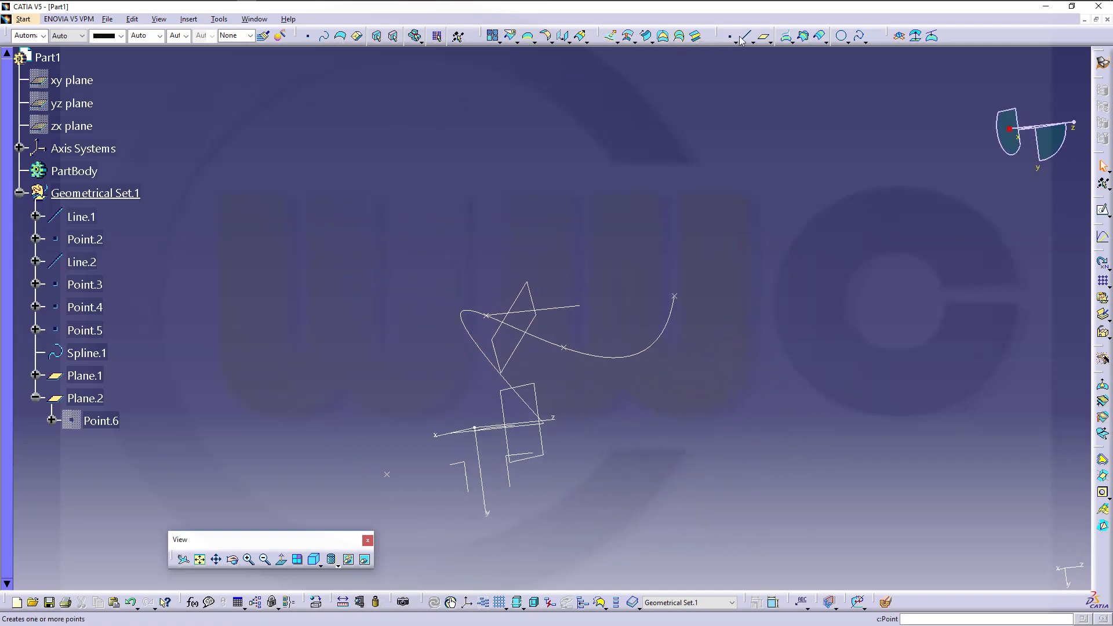
Step: Create Plane.3, then start another plane set to Mean through points
{"action": "left_click", "coordinate": [763, 36]}
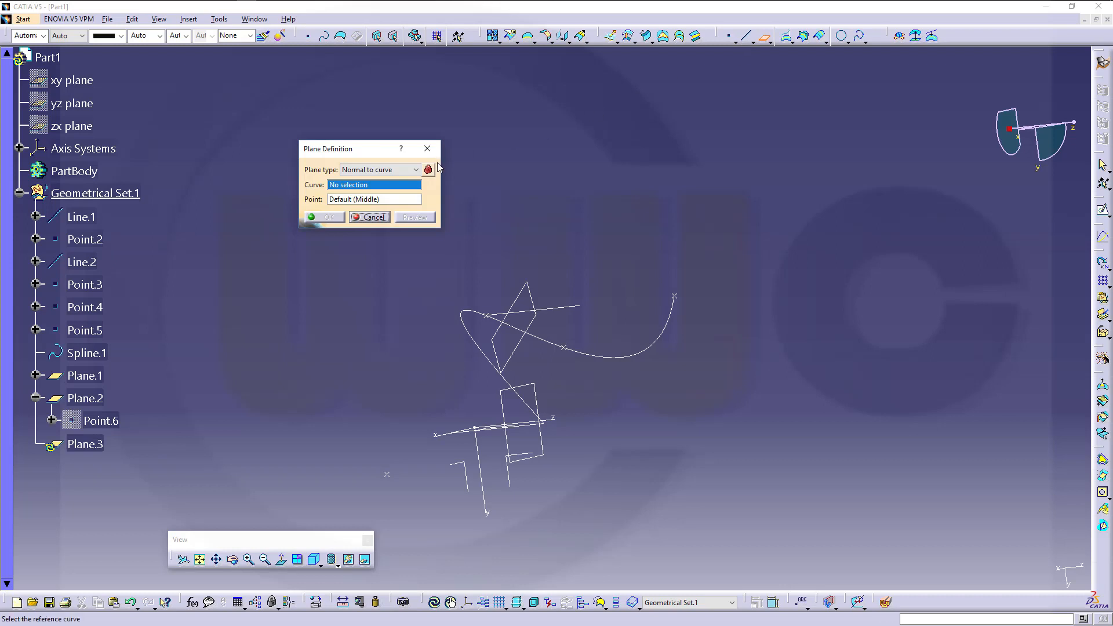
{"action": "left_click", "coordinate": [417, 170]}
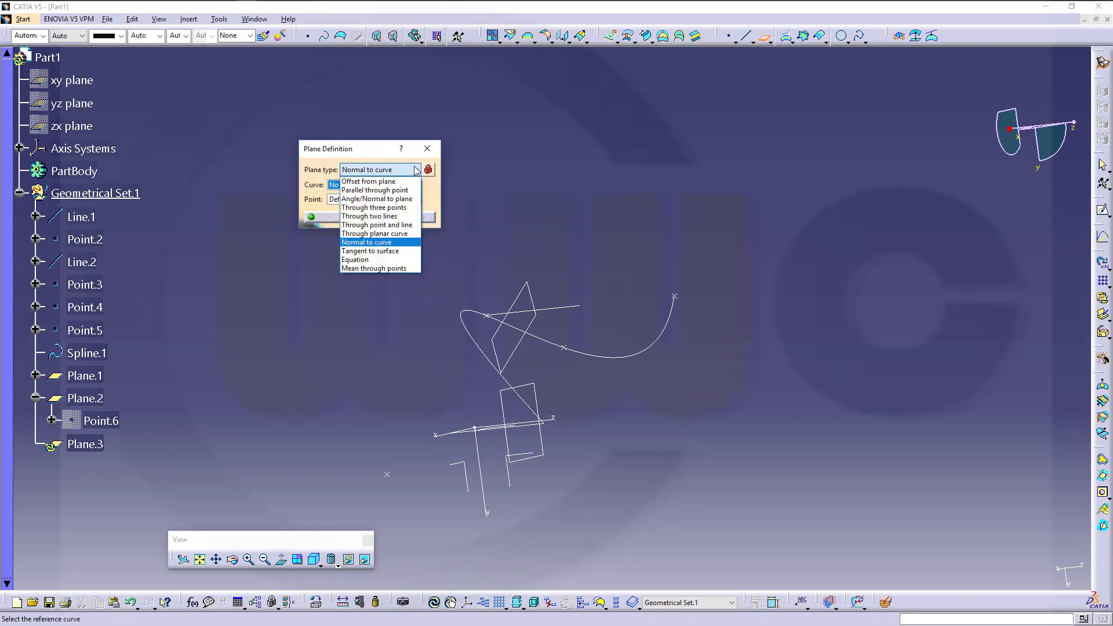
{"action": "left_click", "coordinate": [375, 198]}
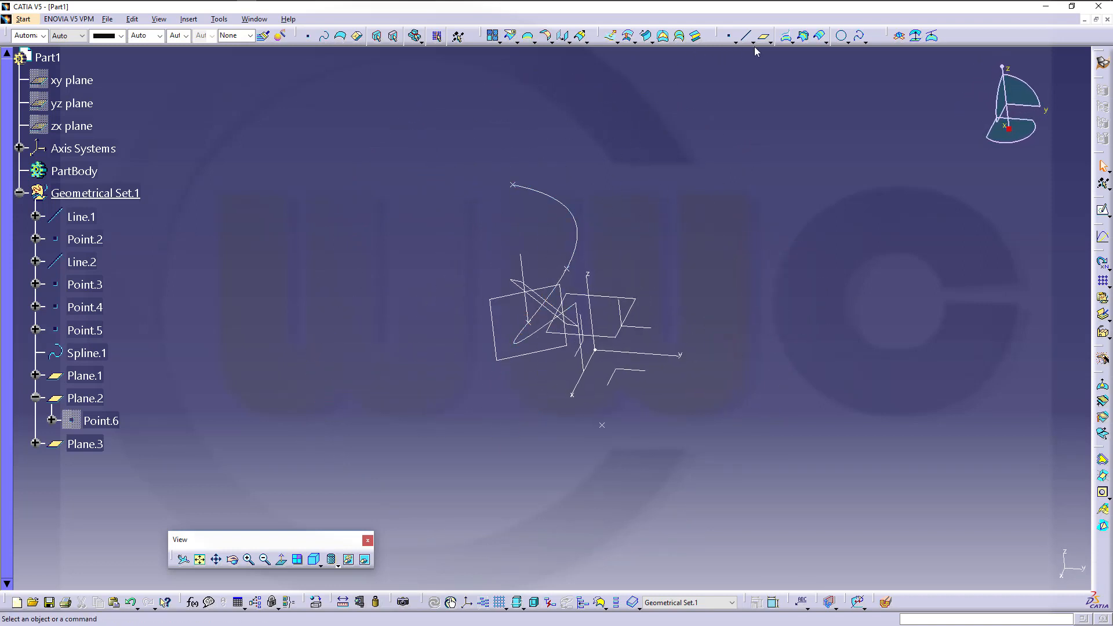
{"action": "left_click", "coordinate": [764, 36]}
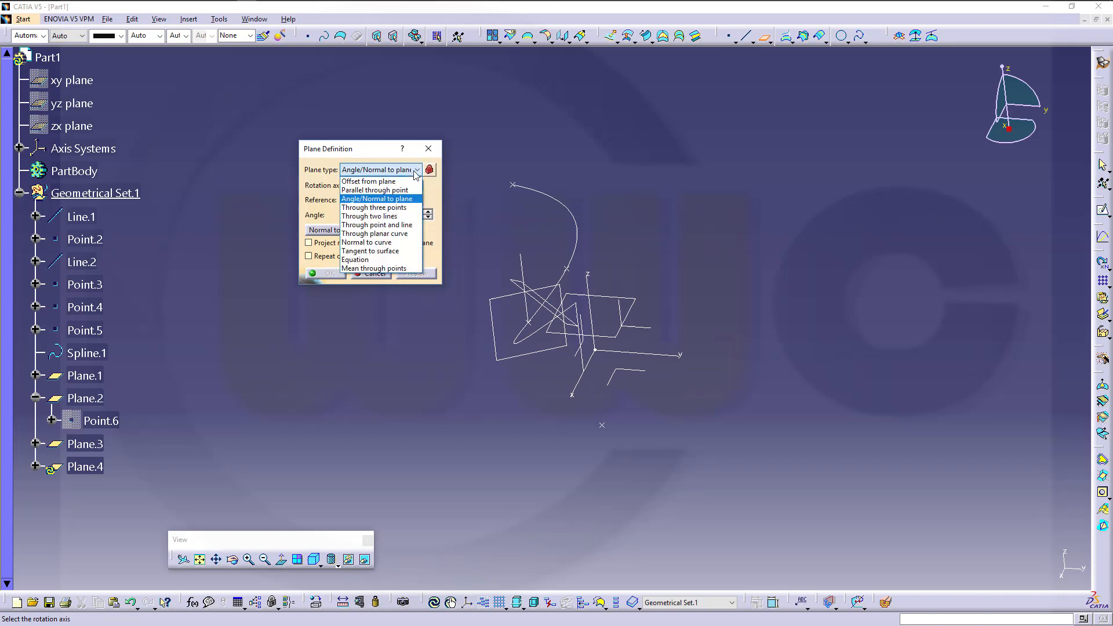
{"action": "mouse_move", "coordinate": [369, 250]}
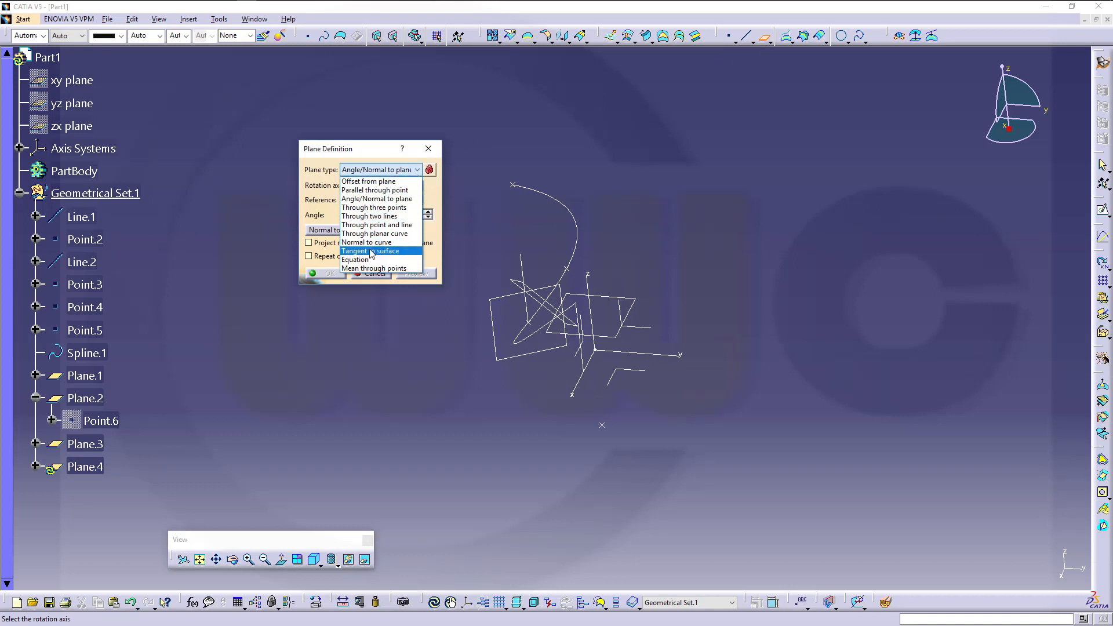
{"action": "mouse_move", "coordinate": [370, 269]}
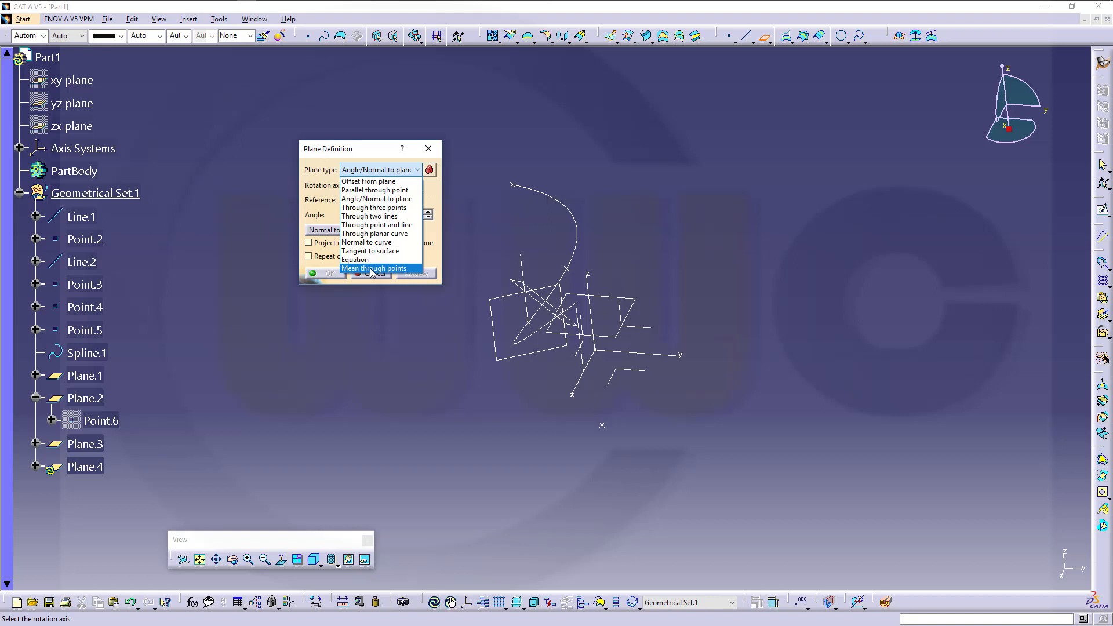
{"action": "left_click", "coordinate": [376, 268]}
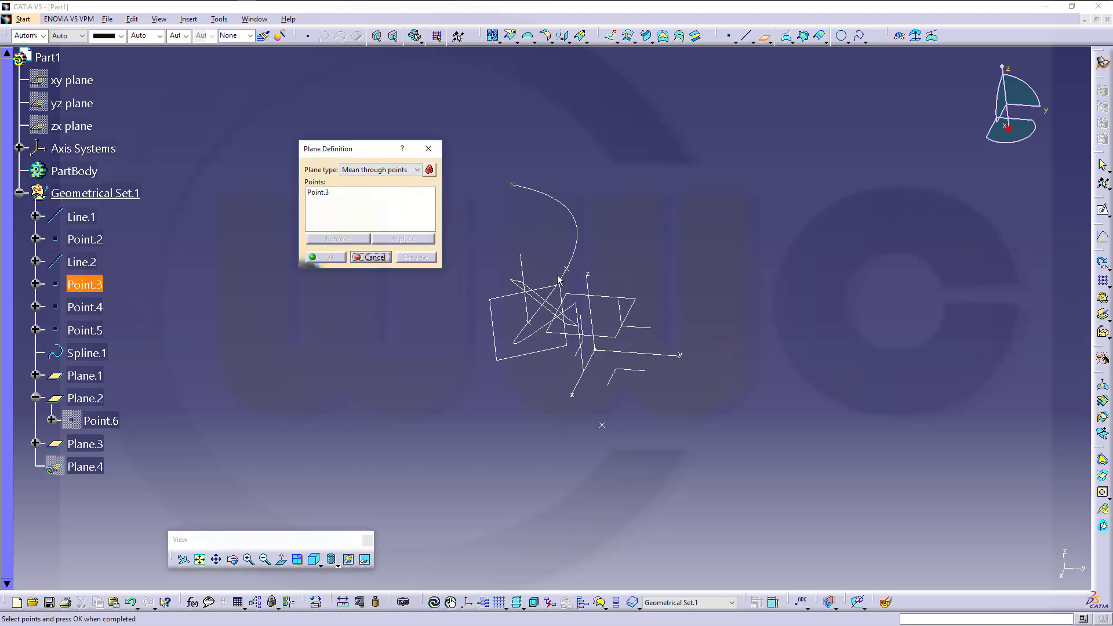
Step: Preview a mean plane through Point.5 and other points, then discard it
{"action": "left_click", "coordinate": [84, 329]}
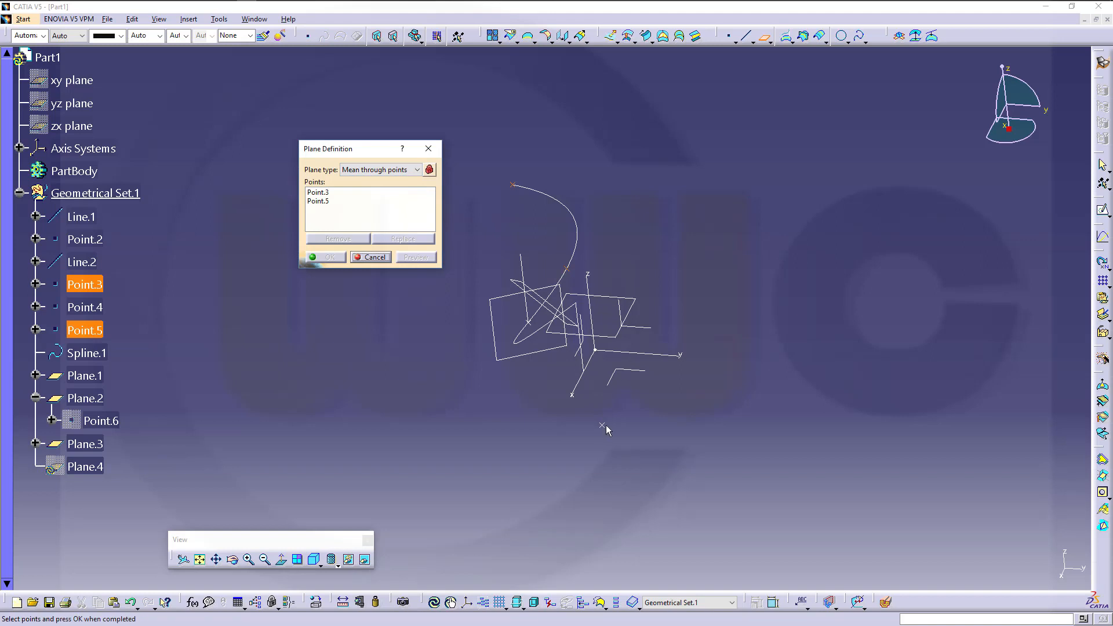
{"action": "left_click", "coordinate": [84, 307]}
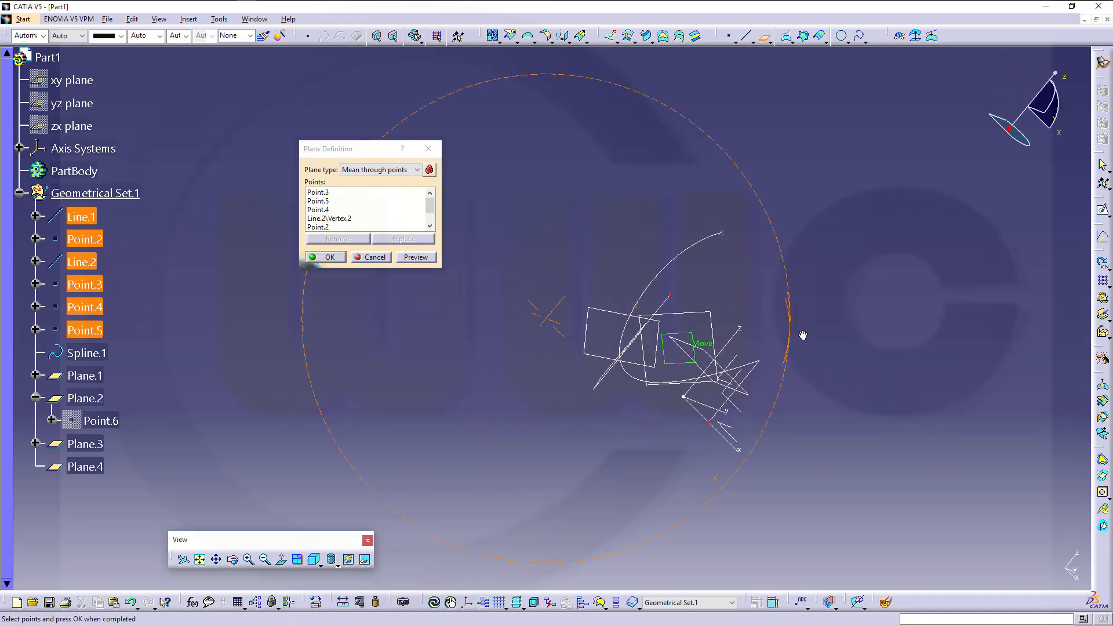
{"action": "left_click", "coordinate": [415, 257]}
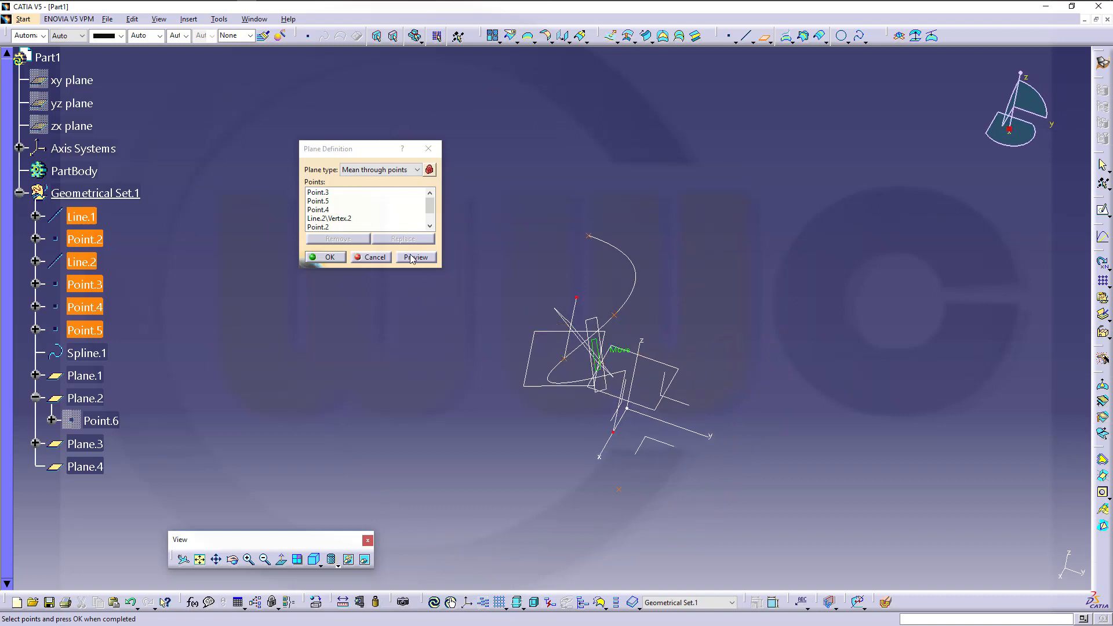
{"action": "left_click", "coordinate": [324, 257]}
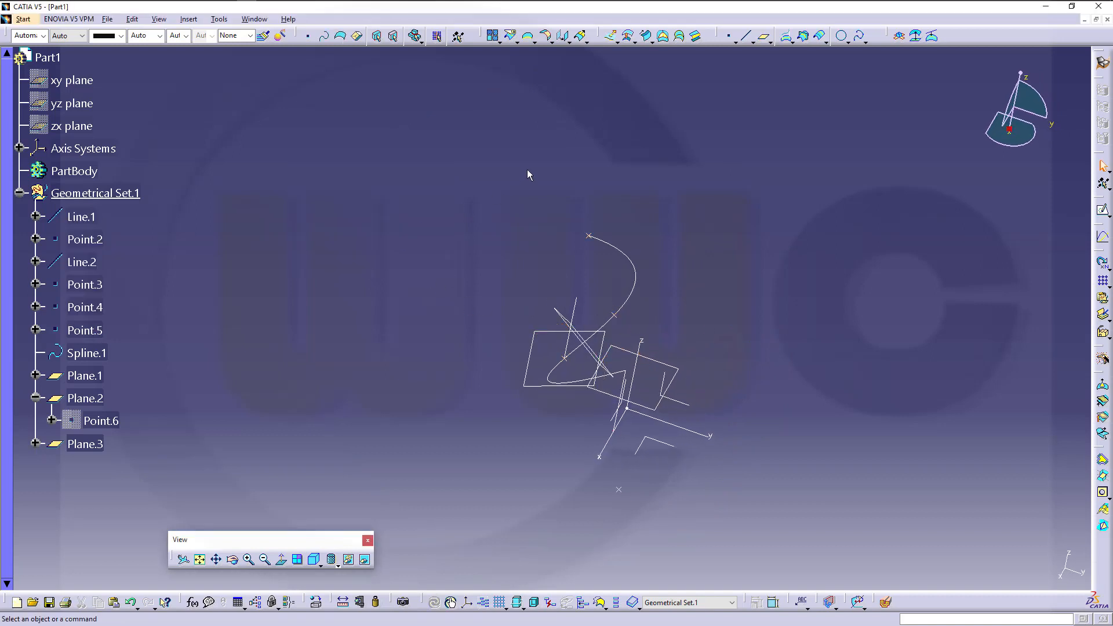
{"action": "mouse_move", "coordinate": [475, 188]}
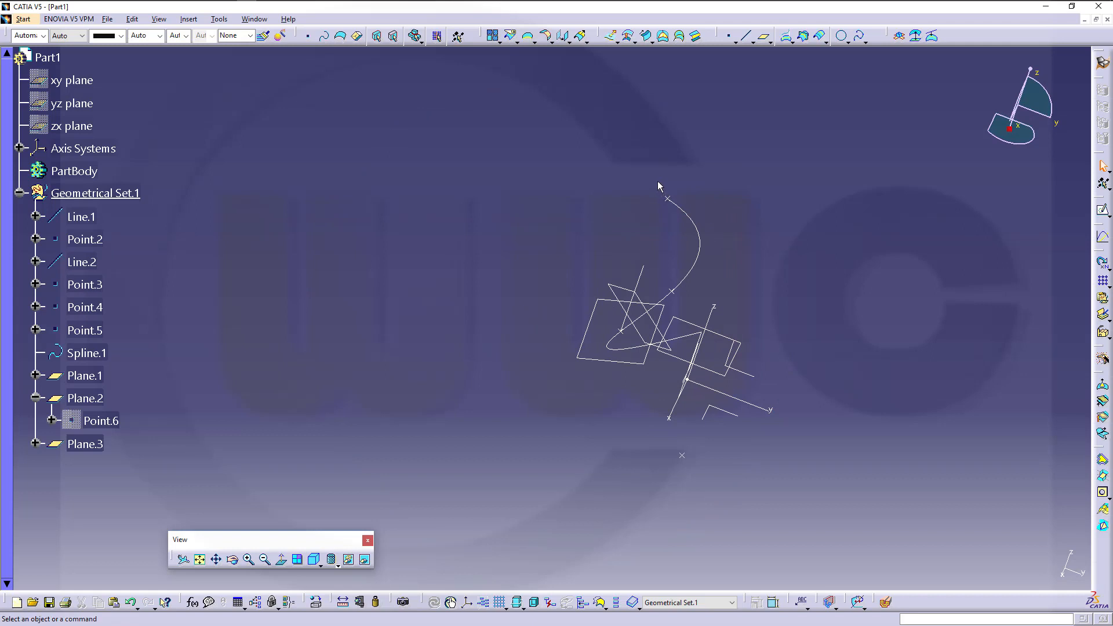
{"action": "left_click", "coordinate": [765, 37]}
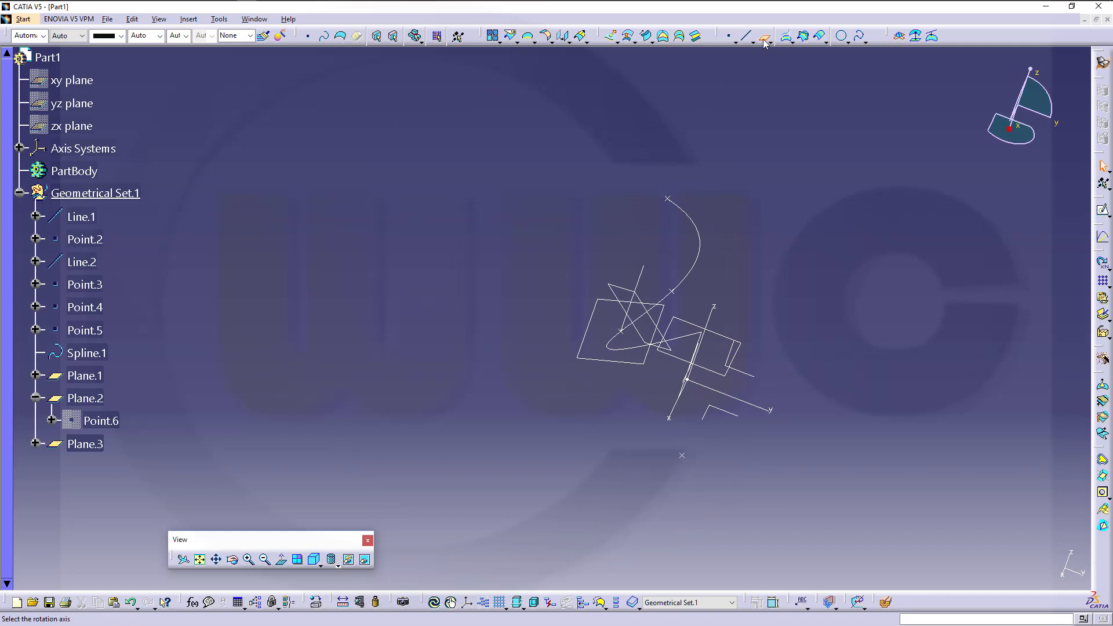
Step: Create Plane.4 rotated 5 degrees about the Z axis, with Repeat object after OK checked
{"action": "left_click", "coordinate": [764, 36]}
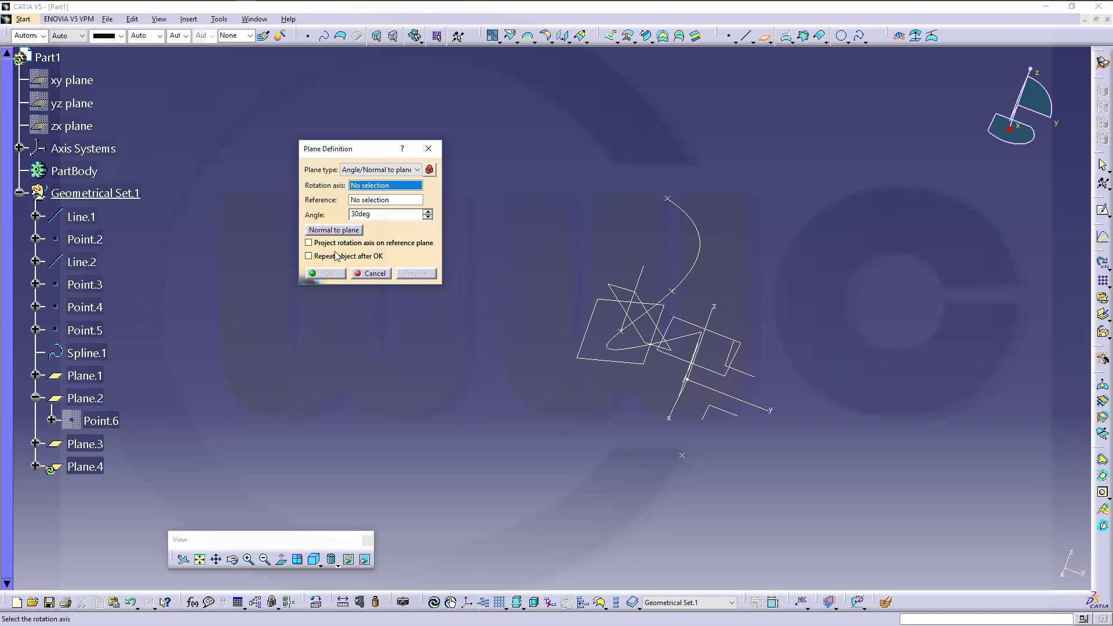
{"action": "mouse_move", "coordinate": [430, 254]}
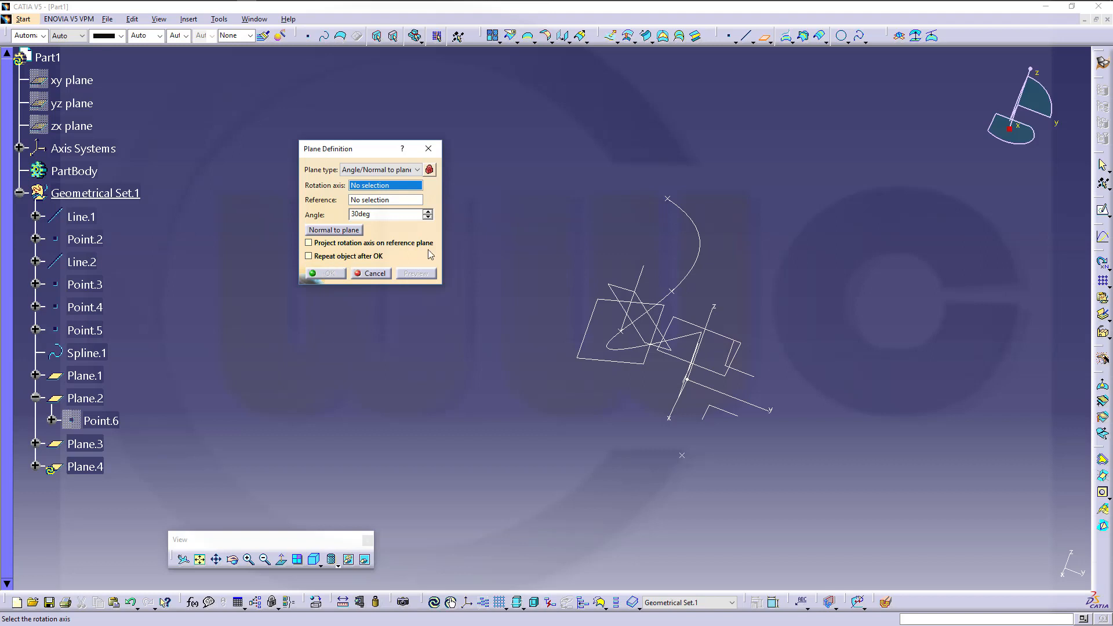
{"action": "mouse_move", "coordinate": [444, 268]}
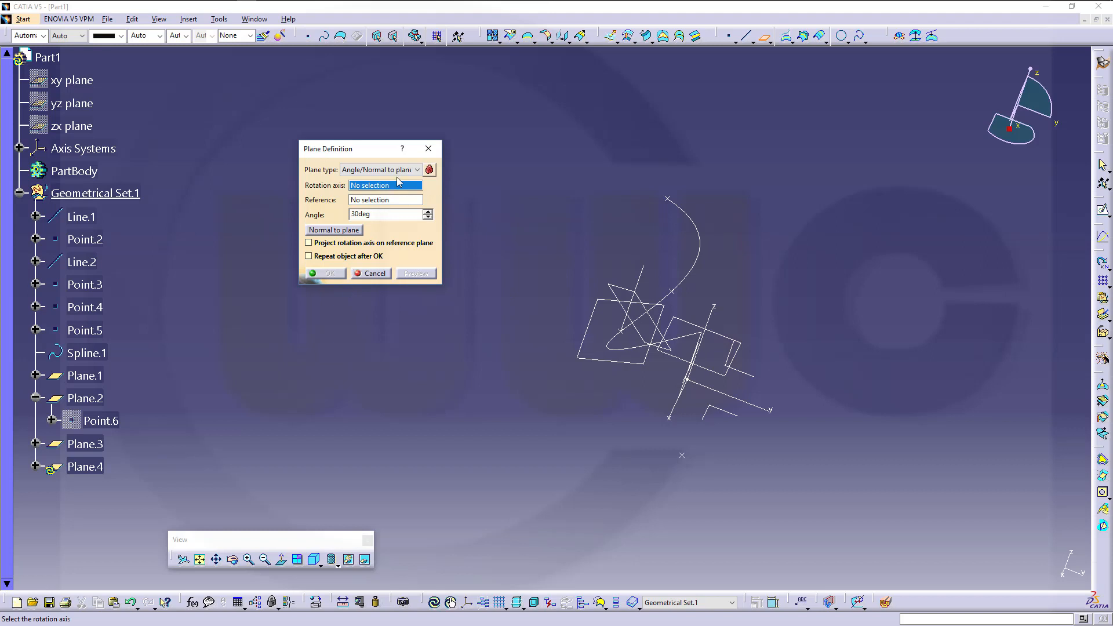
{"action": "mouse_move", "coordinate": [779, 318]}
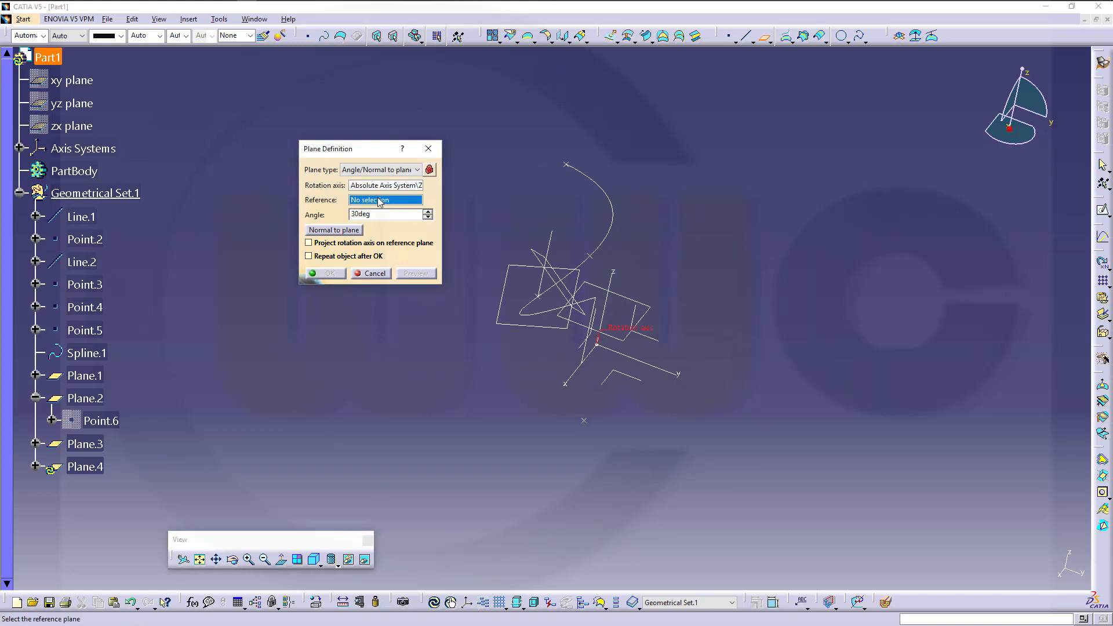
{"action": "mouse_move", "coordinate": [648, 339]}
{"action": "type", "text": "5"}
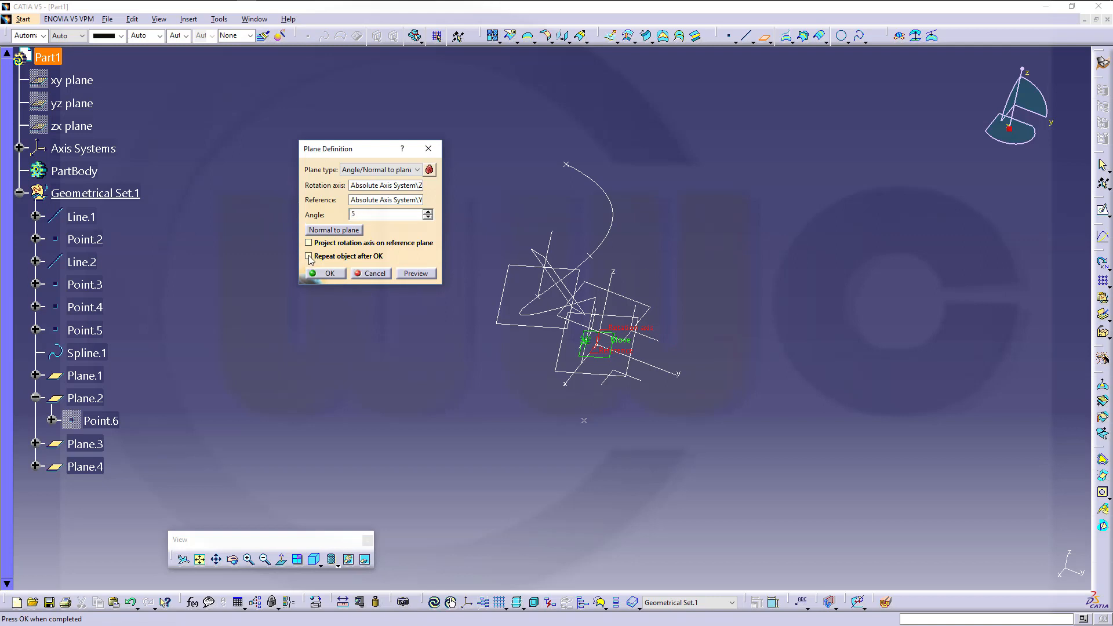
{"action": "left_click", "coordinate": [308, 256]}
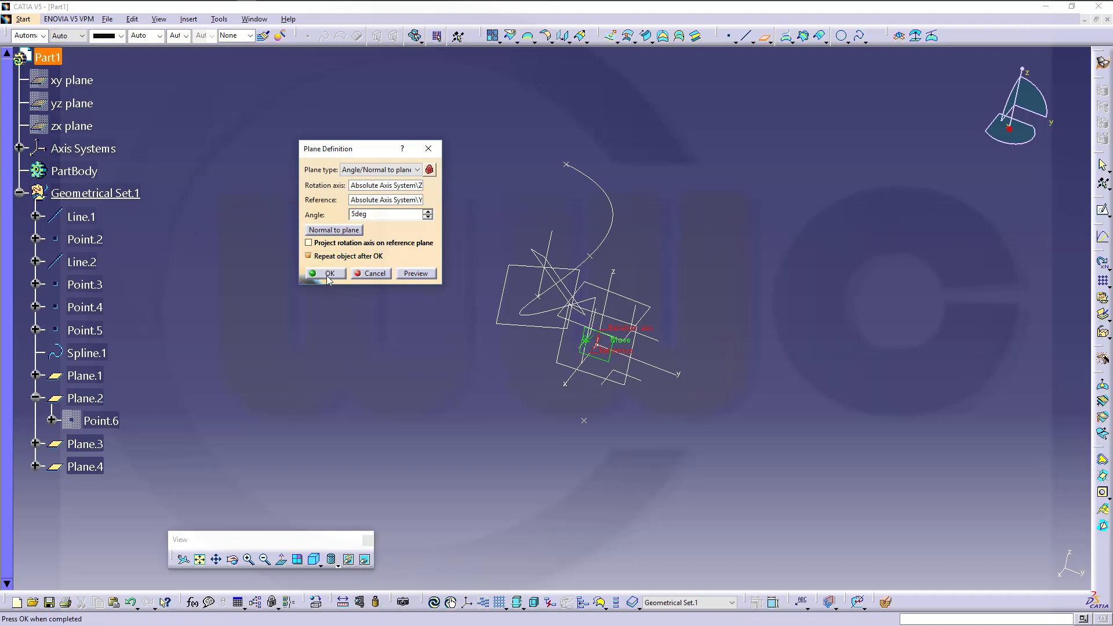
{"action": "left_click", "coordinate": [329, 273]}
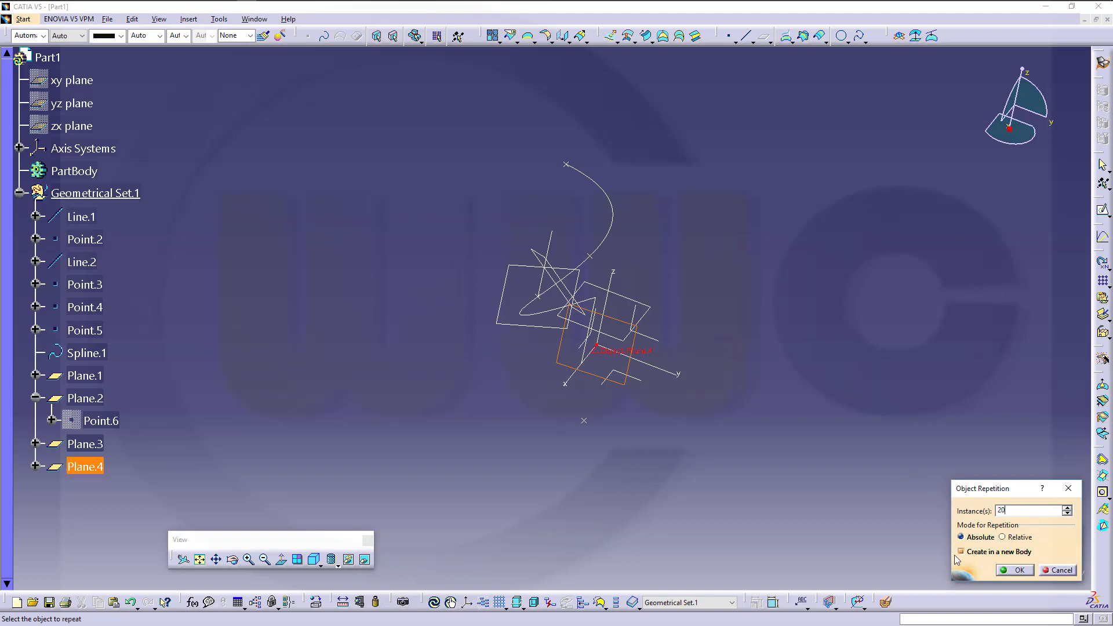
{"action": "mouse_move", "coordinate": [978, 558]}
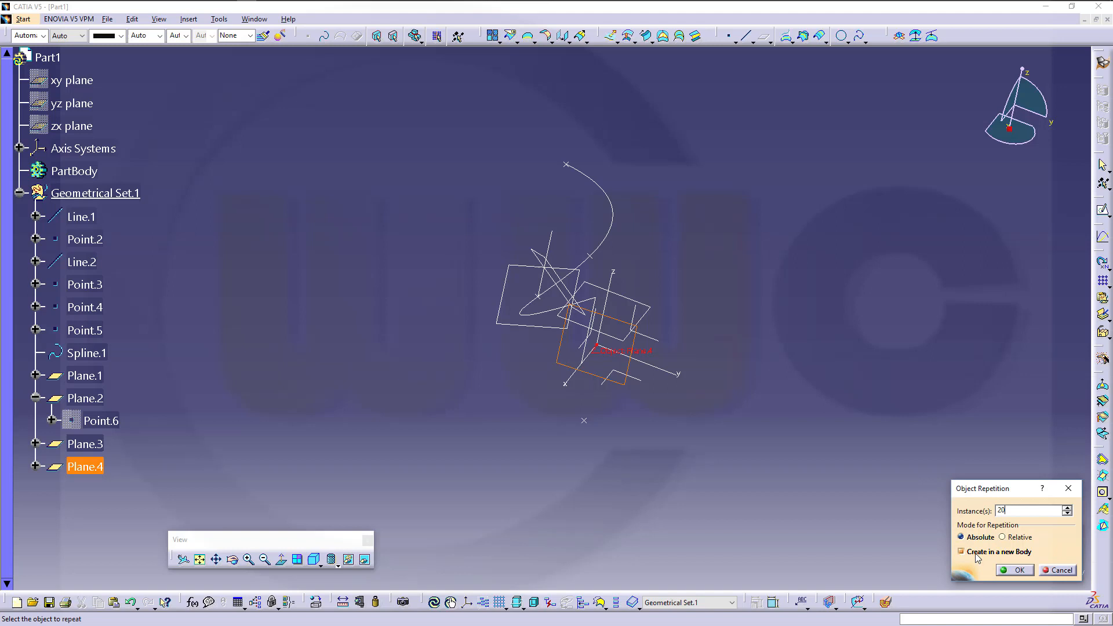
{"action": "mouse_move", "coordinate": [960, 519]}
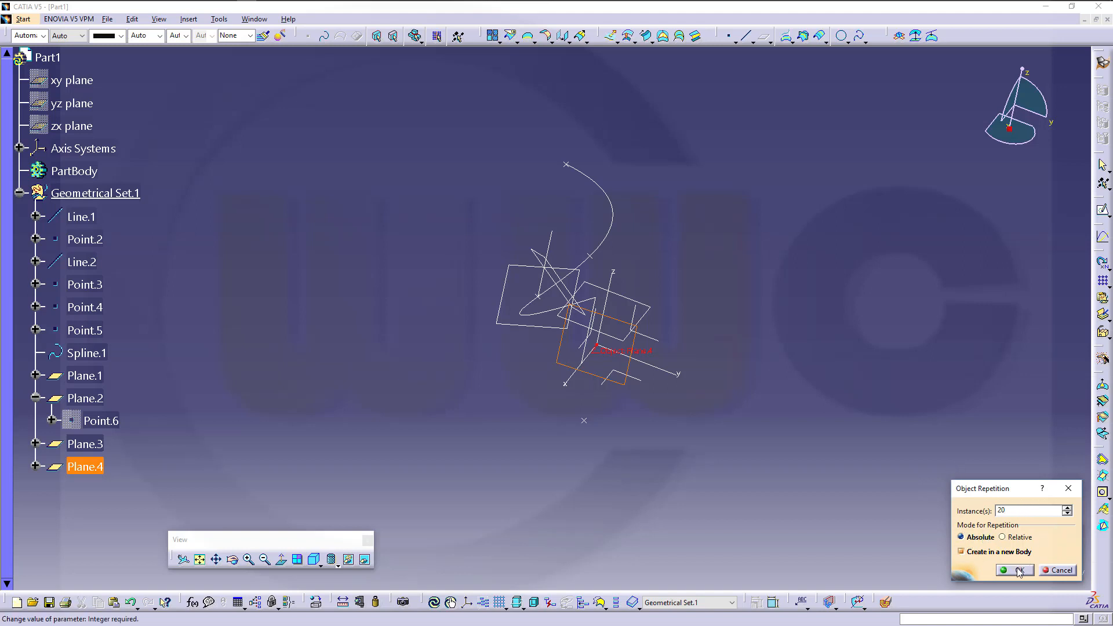
Step: Confirm the repetition, creating twenty rotated copies Plane.5–Plane.24 in Geometrical Set.2
{"action": "left_click", "coordinate": [1014, 570]}
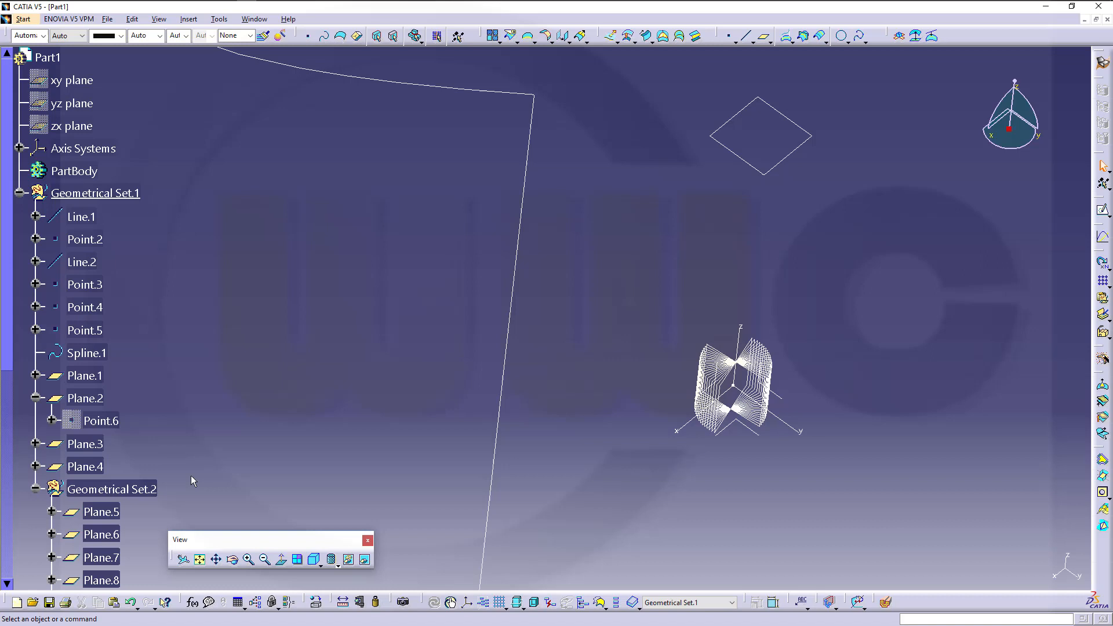
{"action": "scroll", "scroll_direction": "down", "scroll_amount": 3}
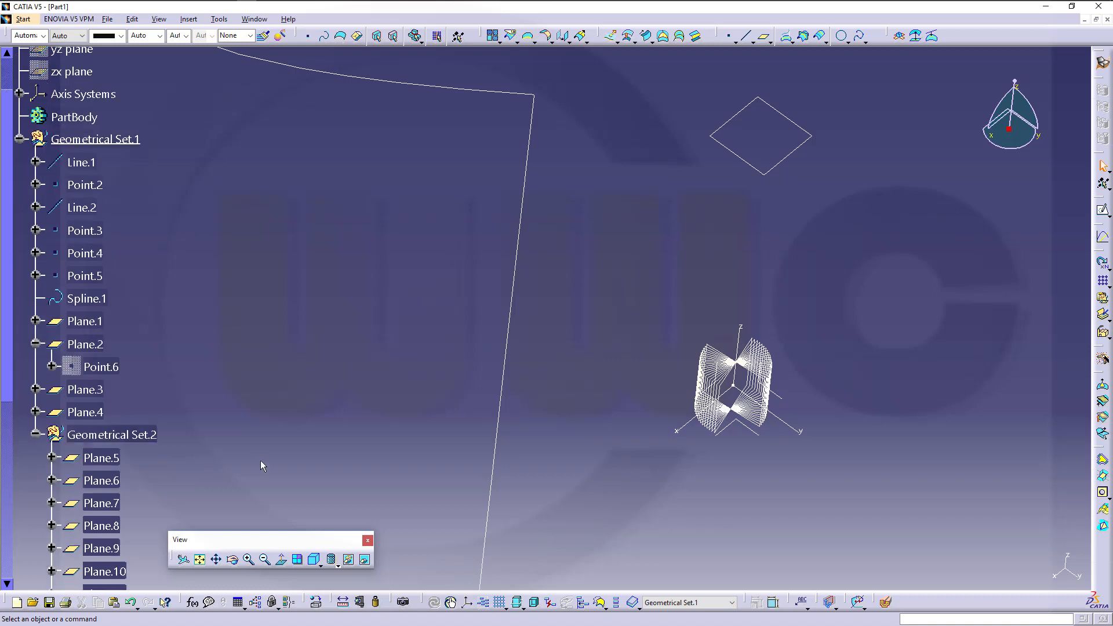
{"action": "scroll", "scroll_direction": "down", "scroll_amount": 3}
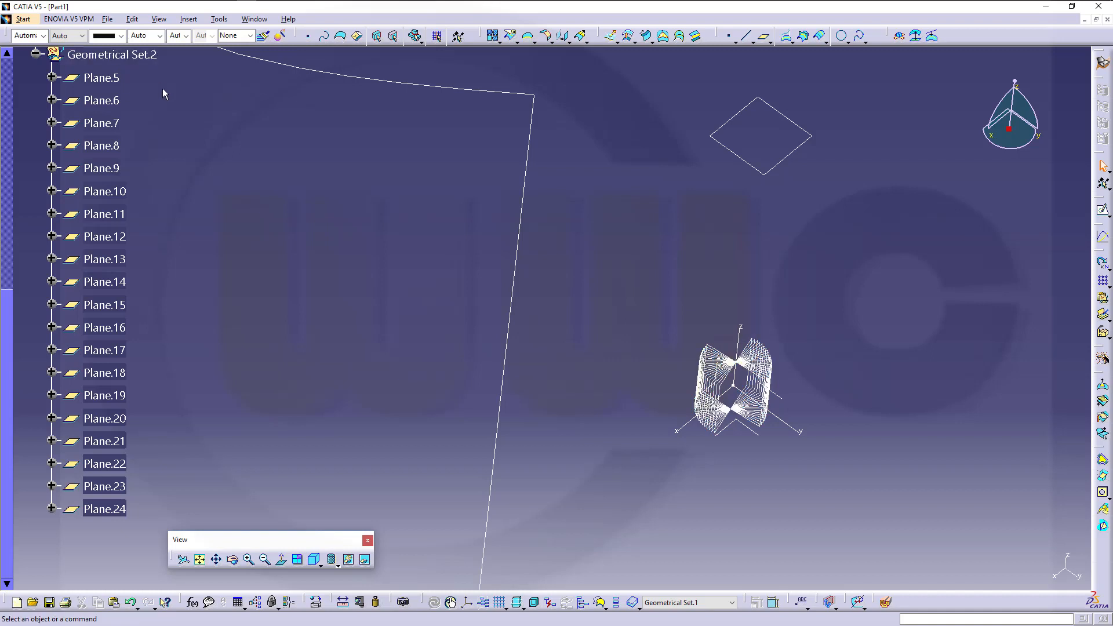
{"action": "scroll", "scroll_direction": "up", "scroll_amount": 3}
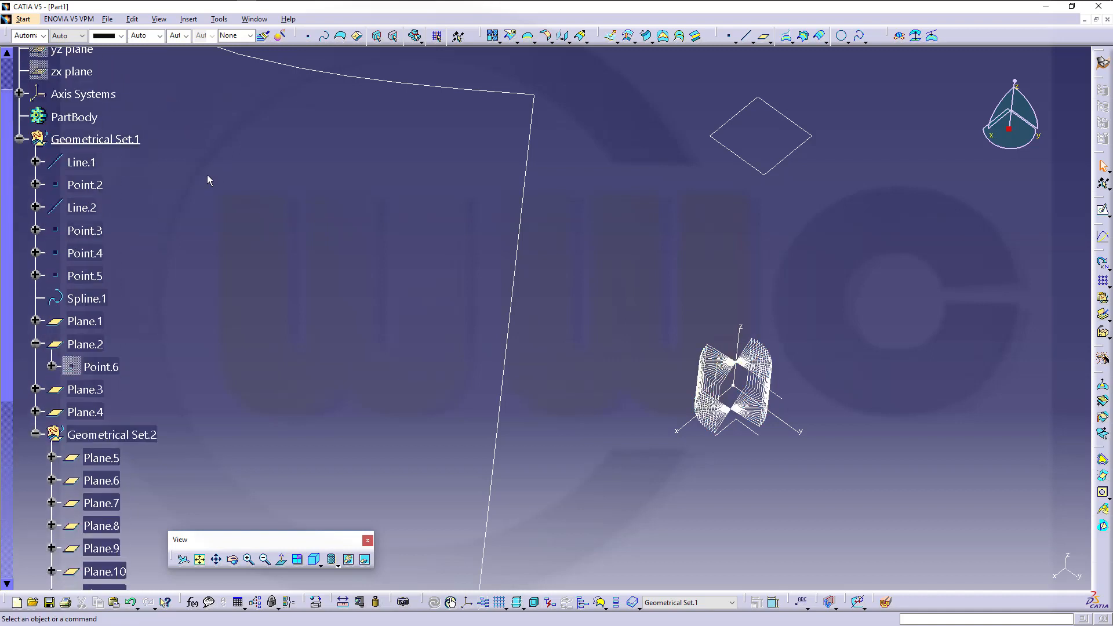
{"action": "mouse_move", "coordinate": [278, 250]}
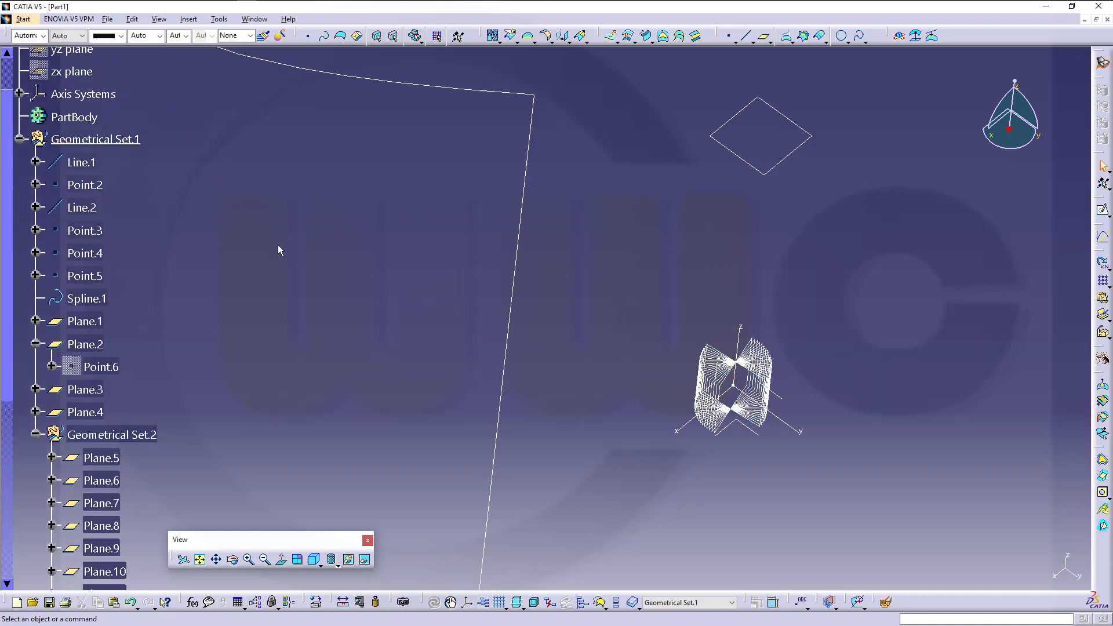
{"action": "mouse_move", "coordinate": [269, 322]}
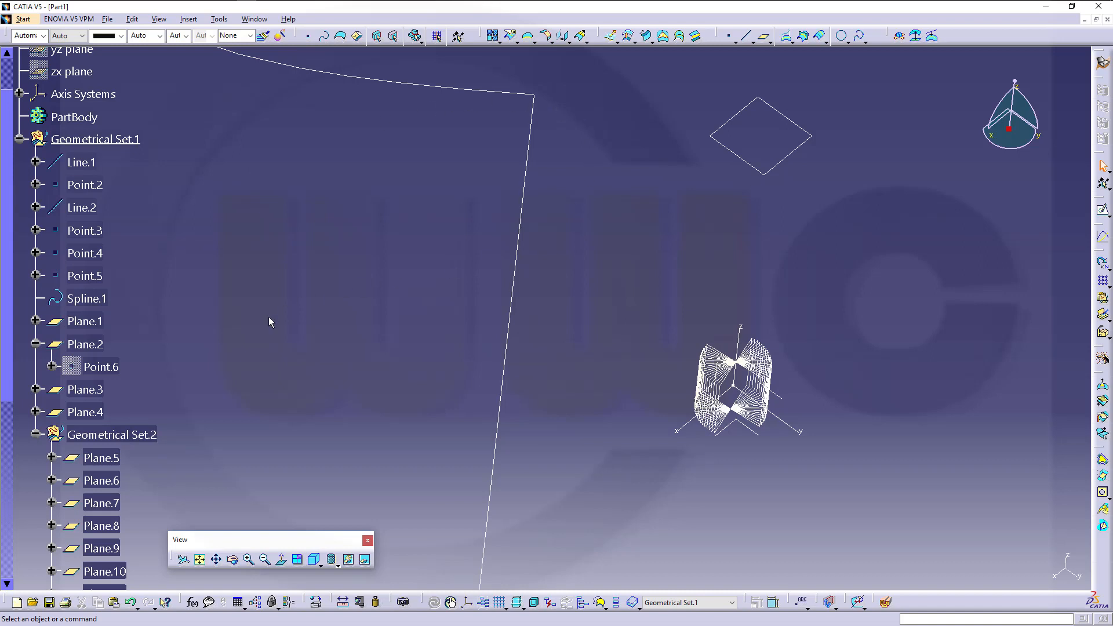
{"action": "mouse_move", "coordinate": [594, 139]}
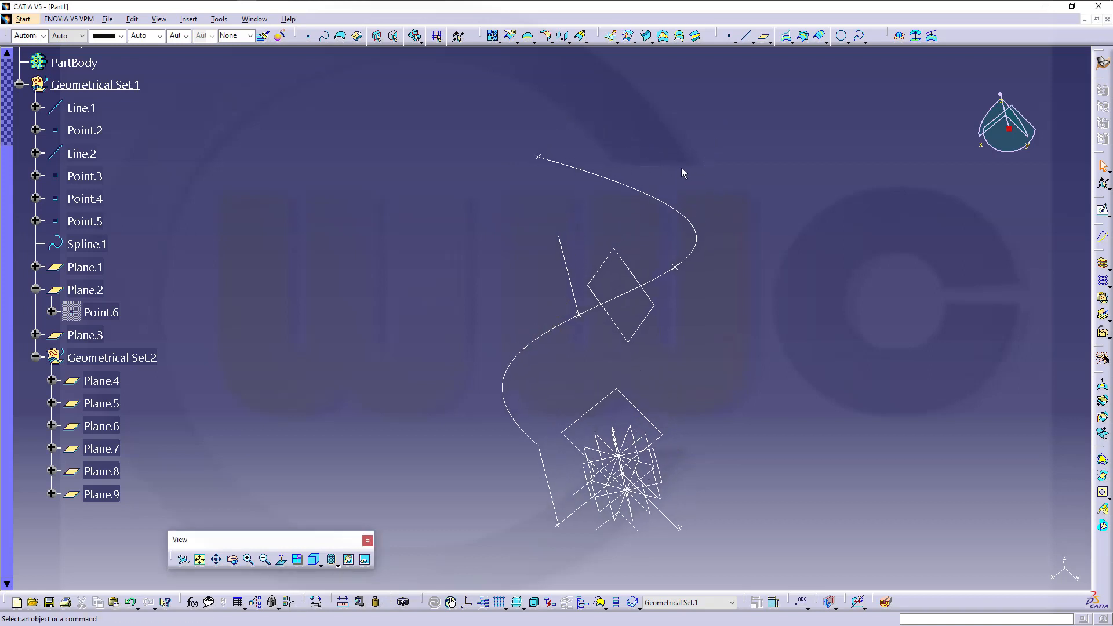
{"action": "mouse_move", "coordinate": [745, 95]}
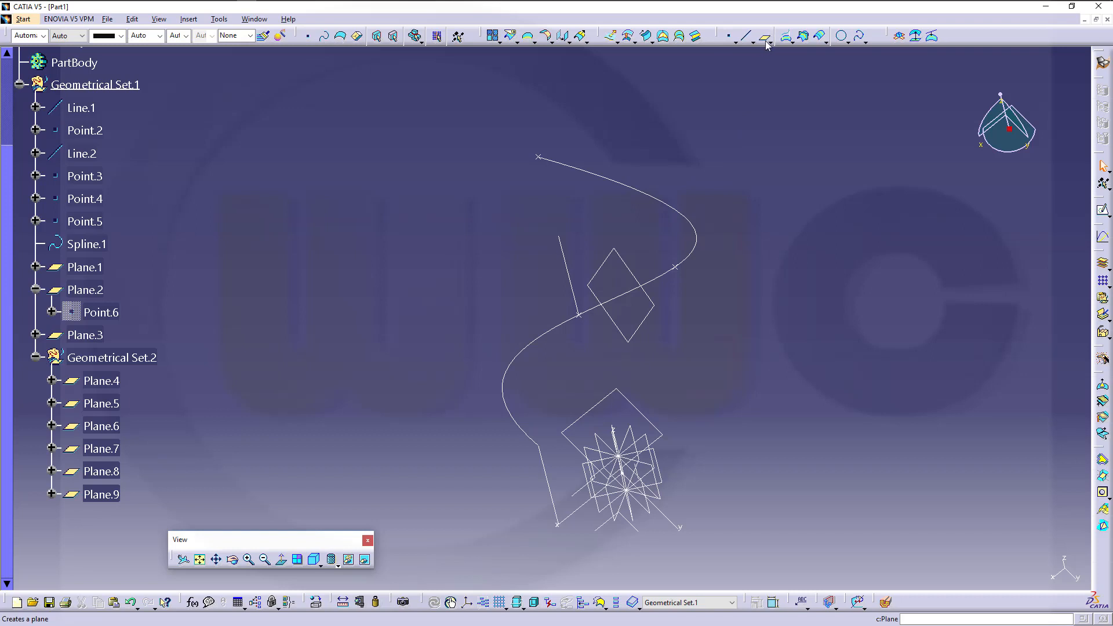
Step: Repeat 10 points along Spline.1 from Point.3, also creating planes normal to the curve
{"action": "left_click", "coordinate": [767, 42]}
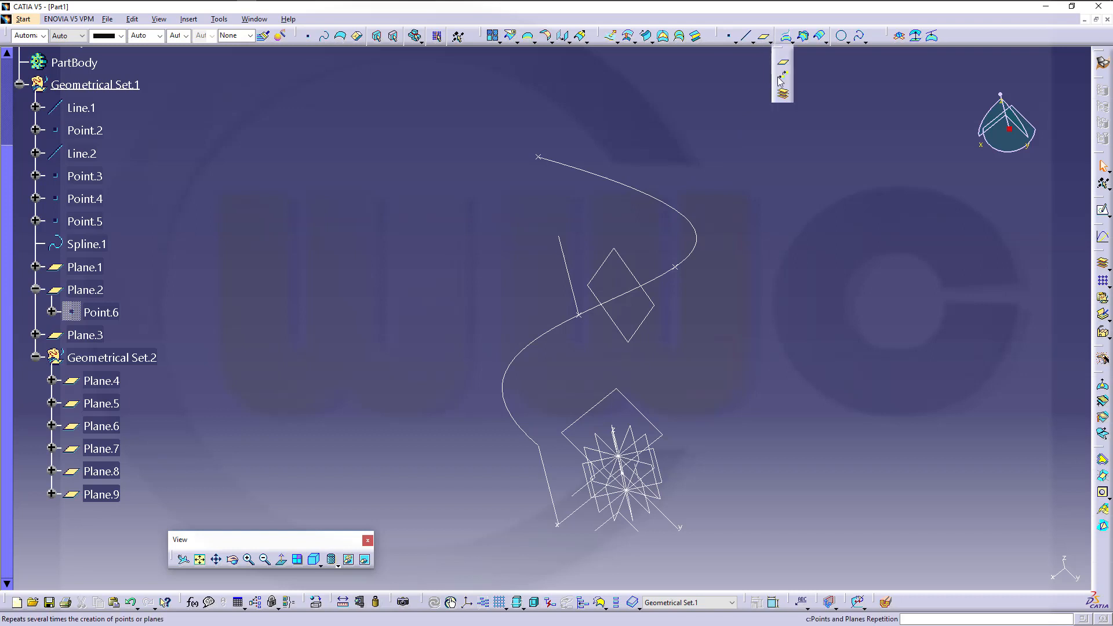
{"action": "mouse_move", "coordinate": [781, 80]}
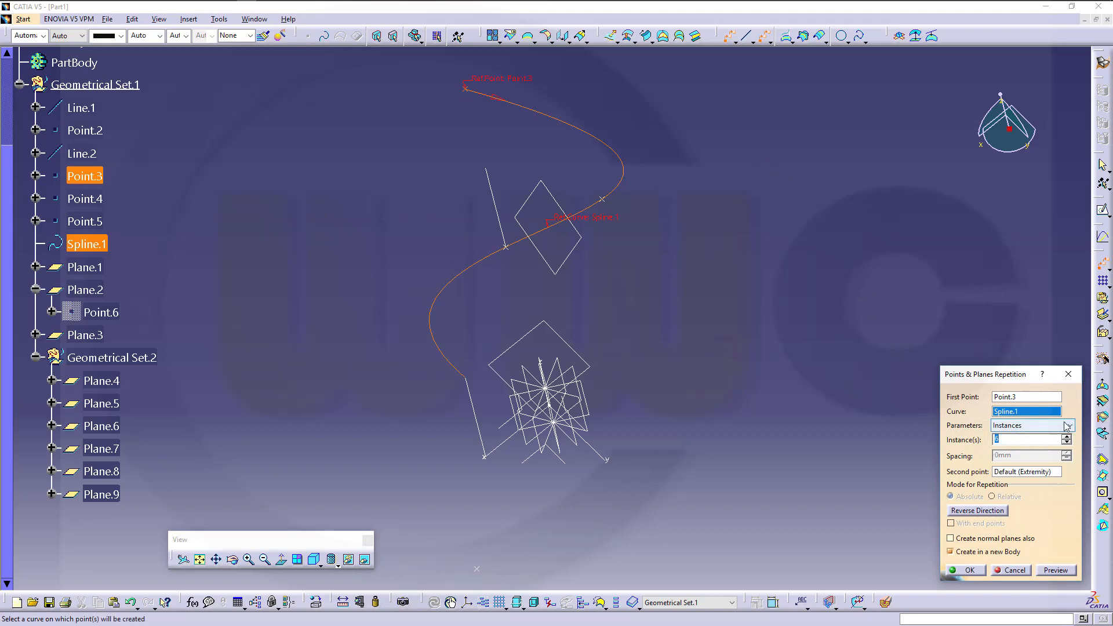
{"action": "left_click", "coordinate": [1068, 425]}
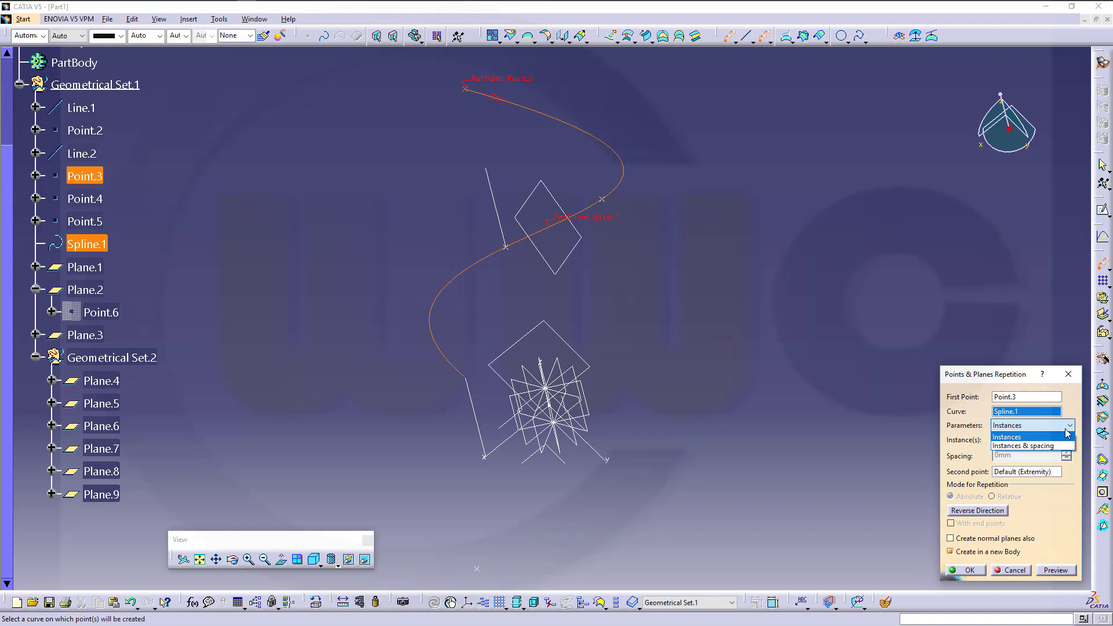
{"action": "left_click", "coordinate": [1006, 437]}
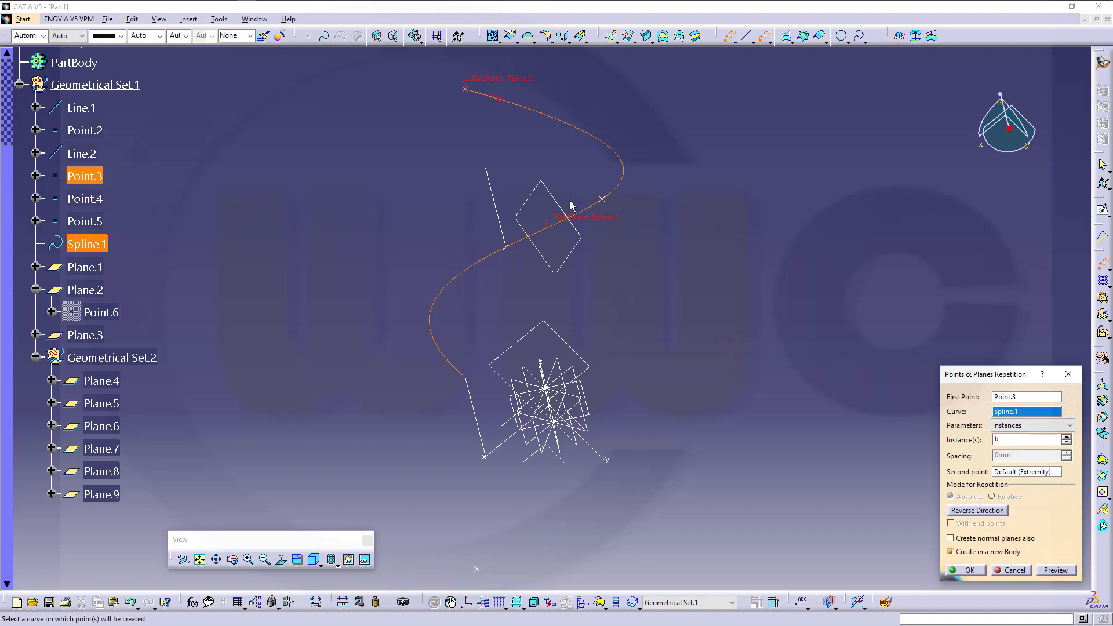
{"action": "mouse_move", "coordinate": [419, 328]}
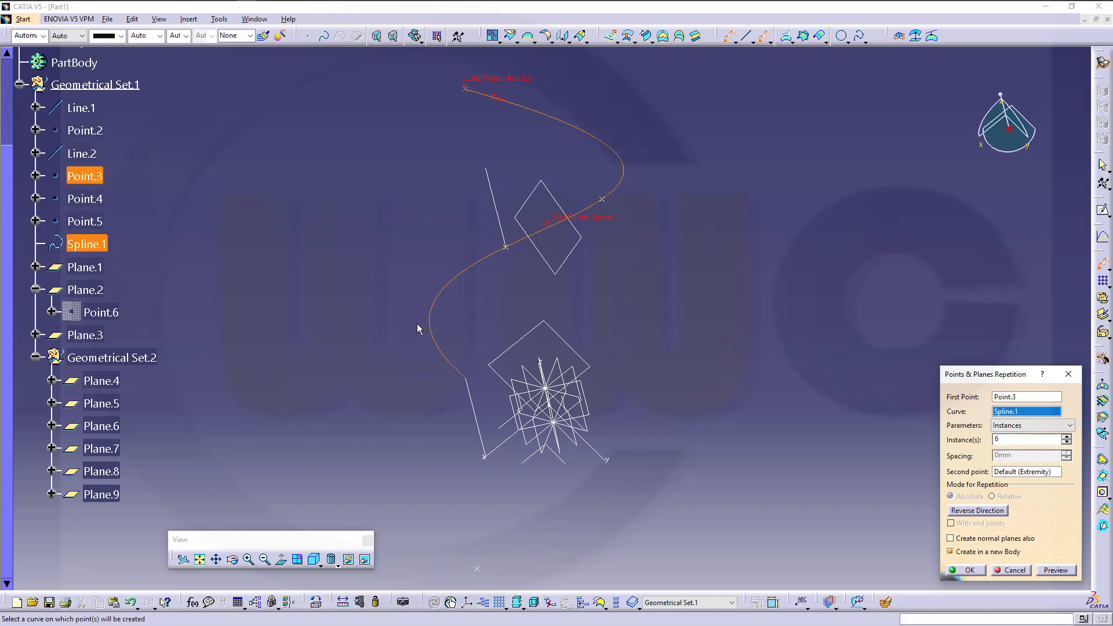
{"action": "mouse_move", "coordinate": [746, 343]}
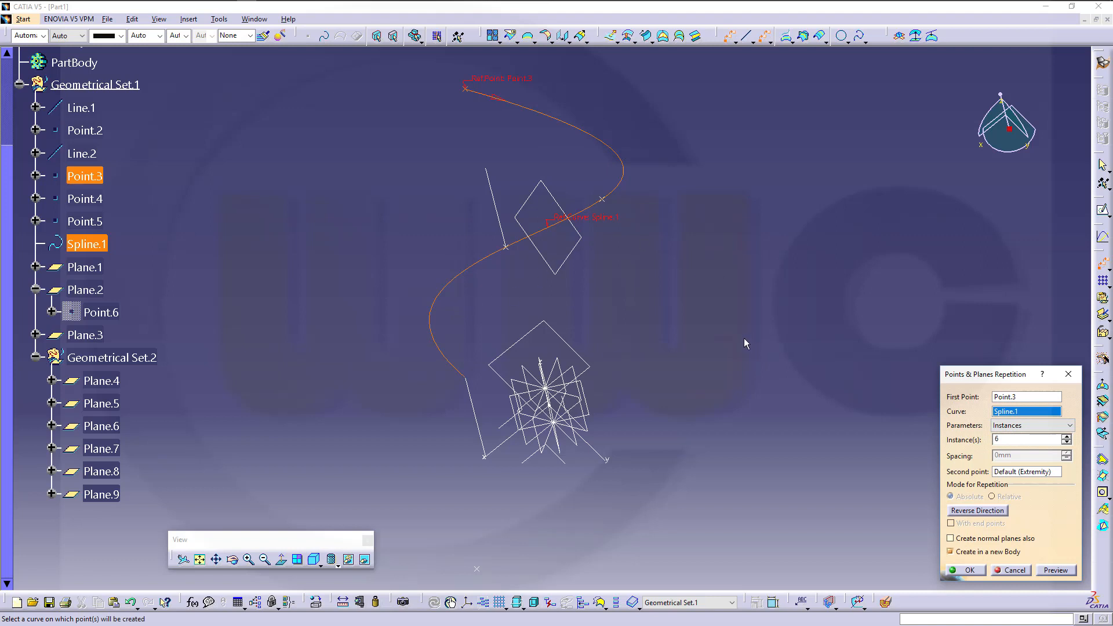
{"action": "mouse_move", "coordinate": [677, 292]}
{"action": "type", "text": "10"}
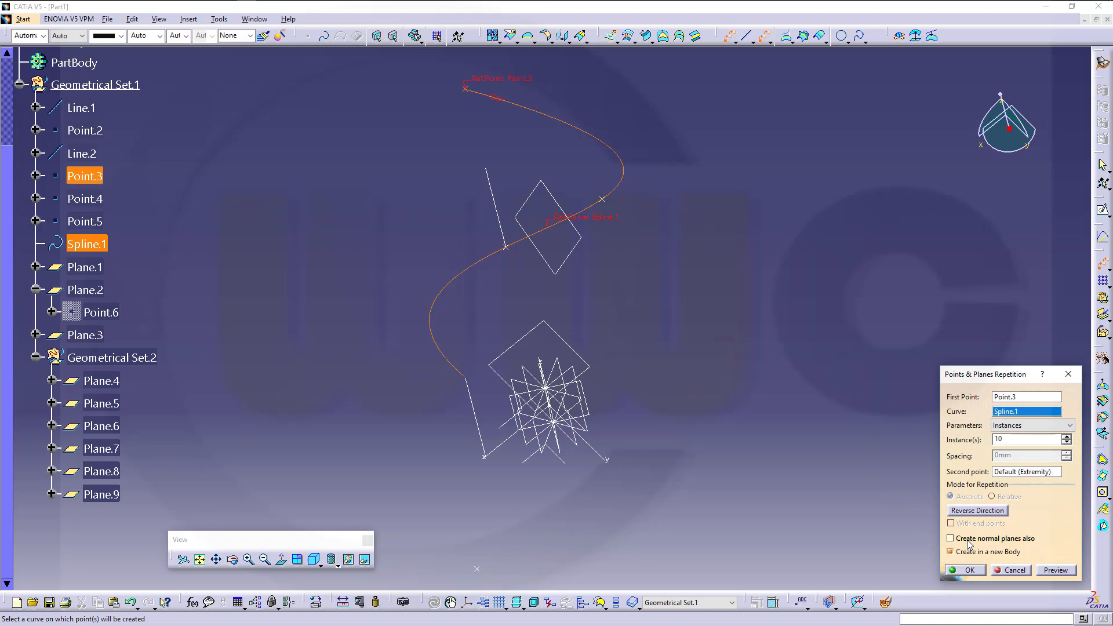
{"action": "mouse_move", "coordinate": [1036, 534]}
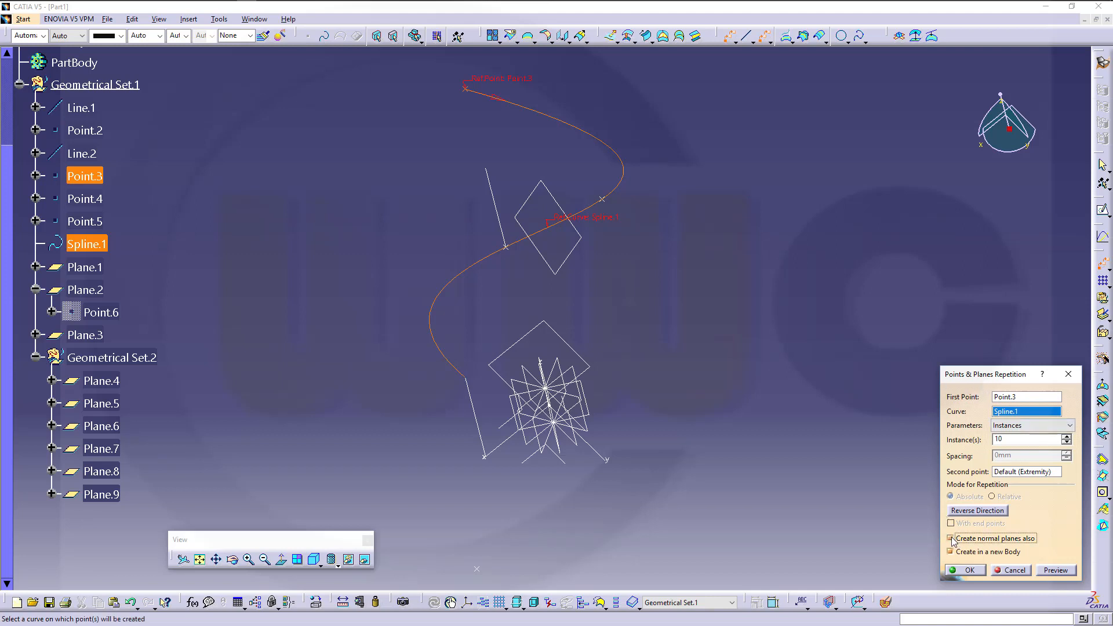
{"action": "left_click", "coordinate": [951, 538]}
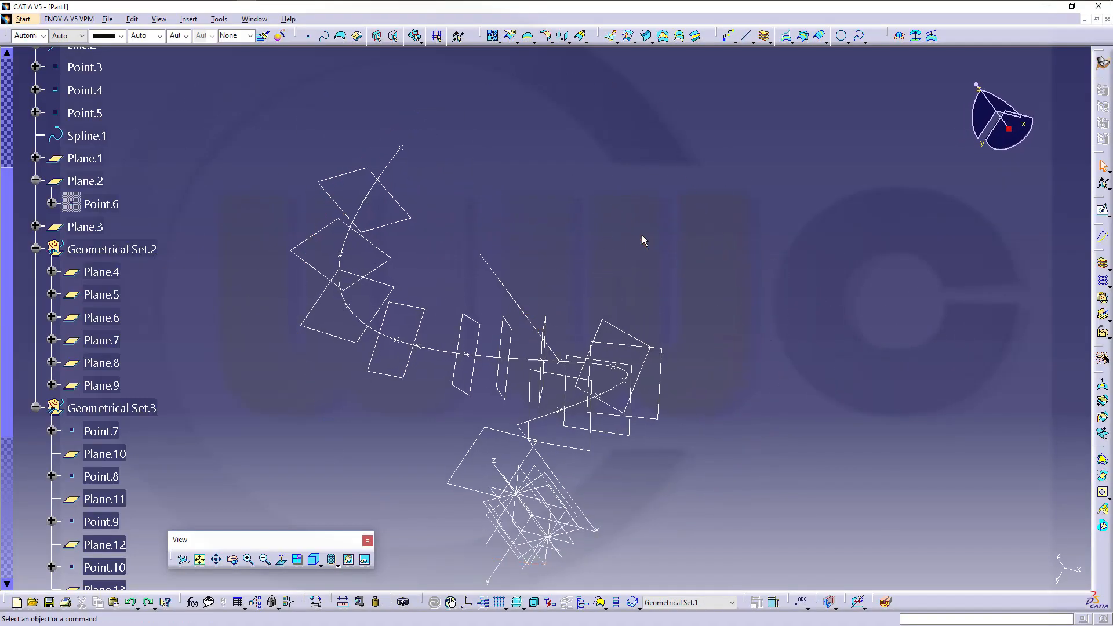
Step: Hide Spline.1 and the repeated-plane sets, cancelling the Plane Definition dialog without changes
{"action": "right_click", "coordinate": [112, 249]}
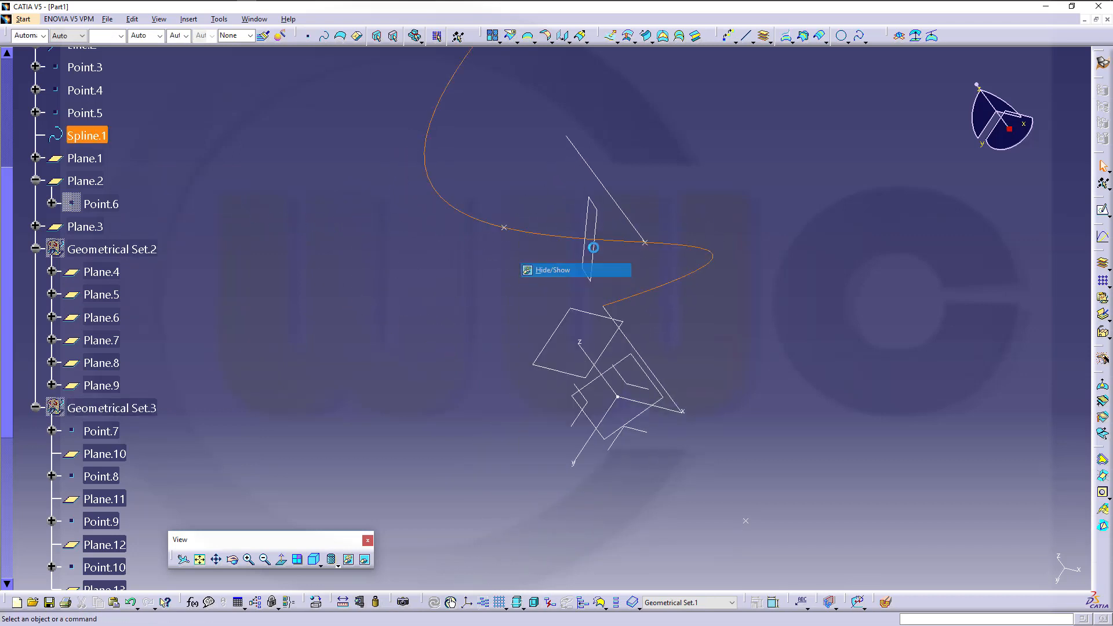
{"action": "right_click", "coordinate": [592, 247]}
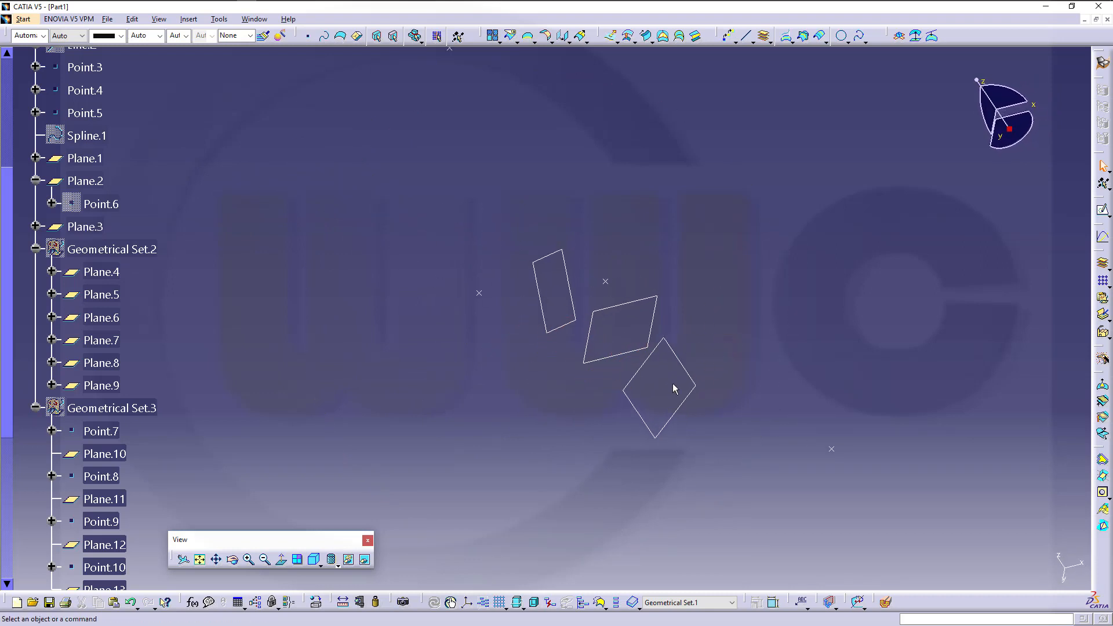
{"action": "mouse_move", "coordinate": [558, 344]}
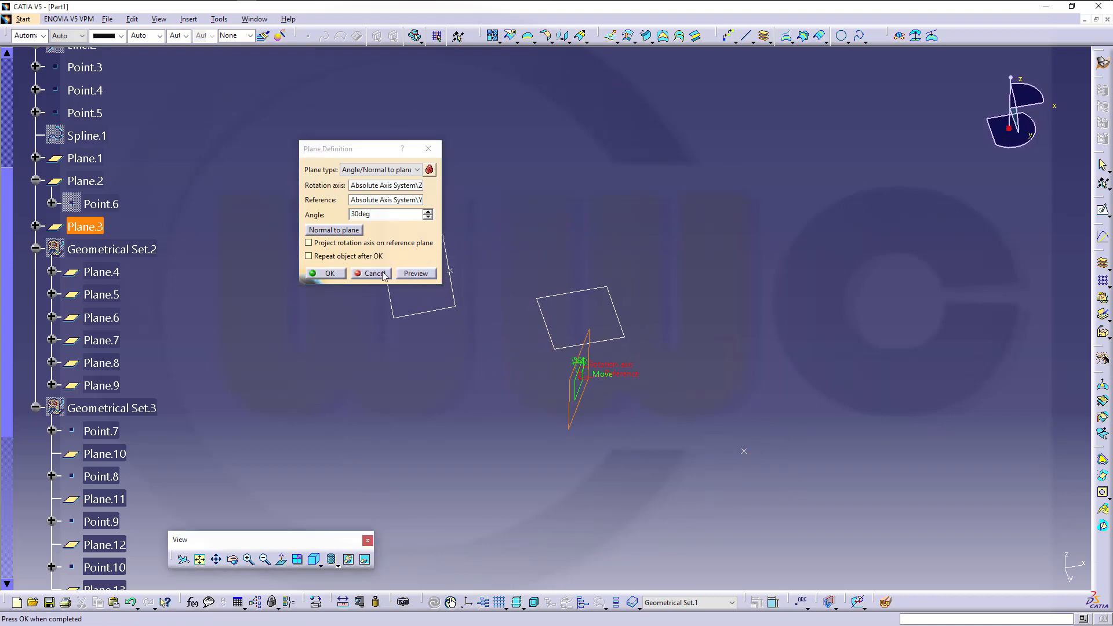
{"action": "left_click", "coordinate": [325, 273]}
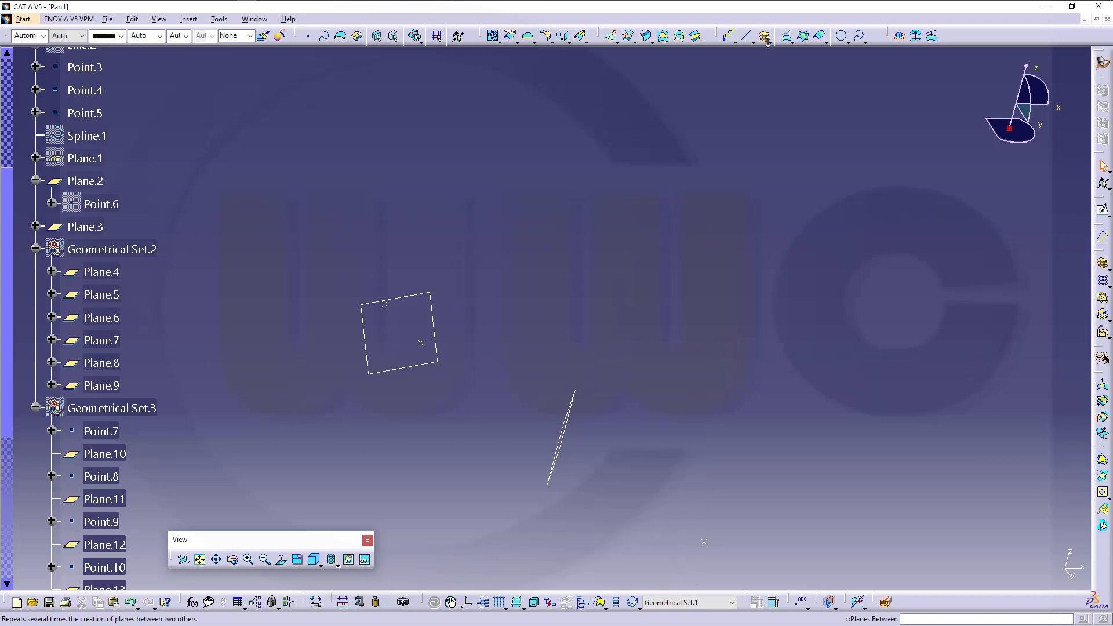
Step: Create ten planes between Plane.3 and Plane.2 in a new geometrical set
{"action": "left_click", "coordinate": [766, 36]}
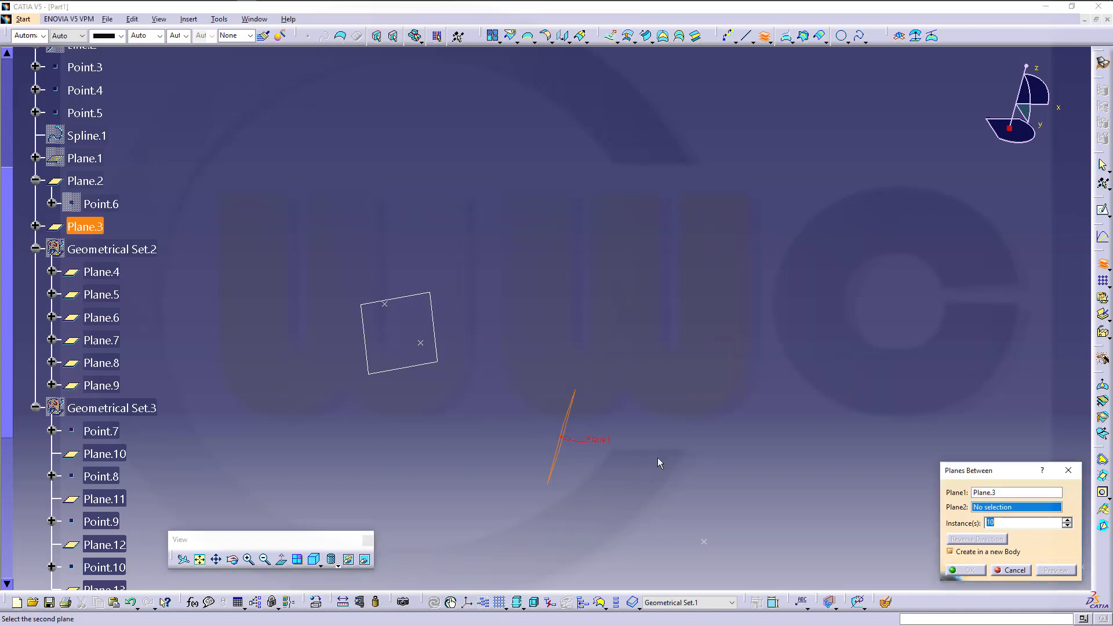
{"action": "left_click", "coordinate": [85, 181]}
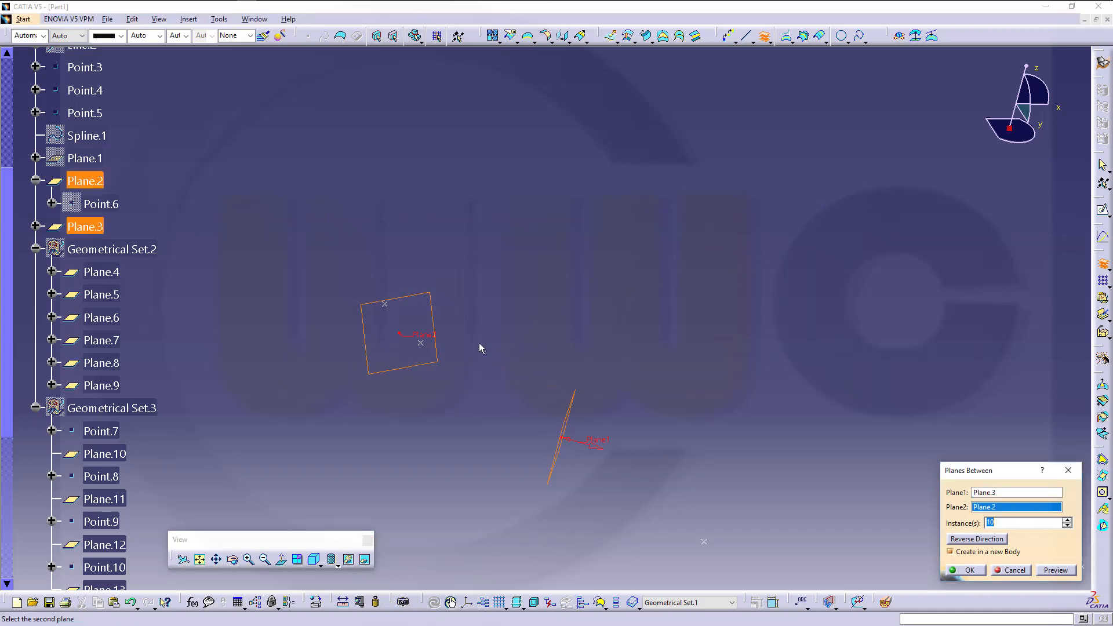
{"action": "mouse_move", "coordinate": [454, 305]}
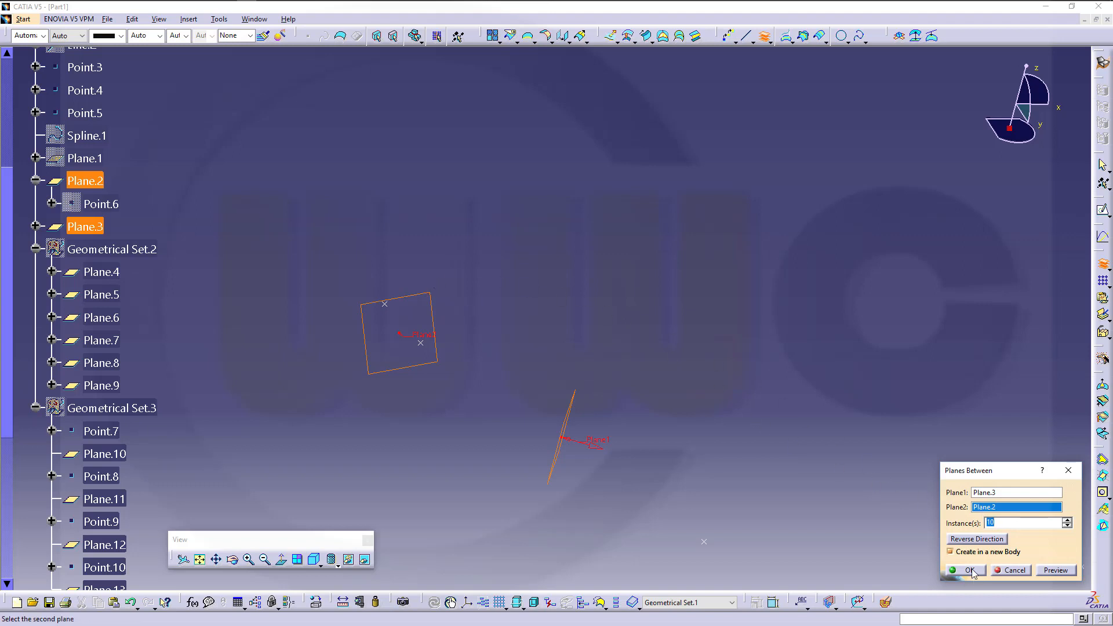
{"action": "left_click", "coordinate": [967, 570]}
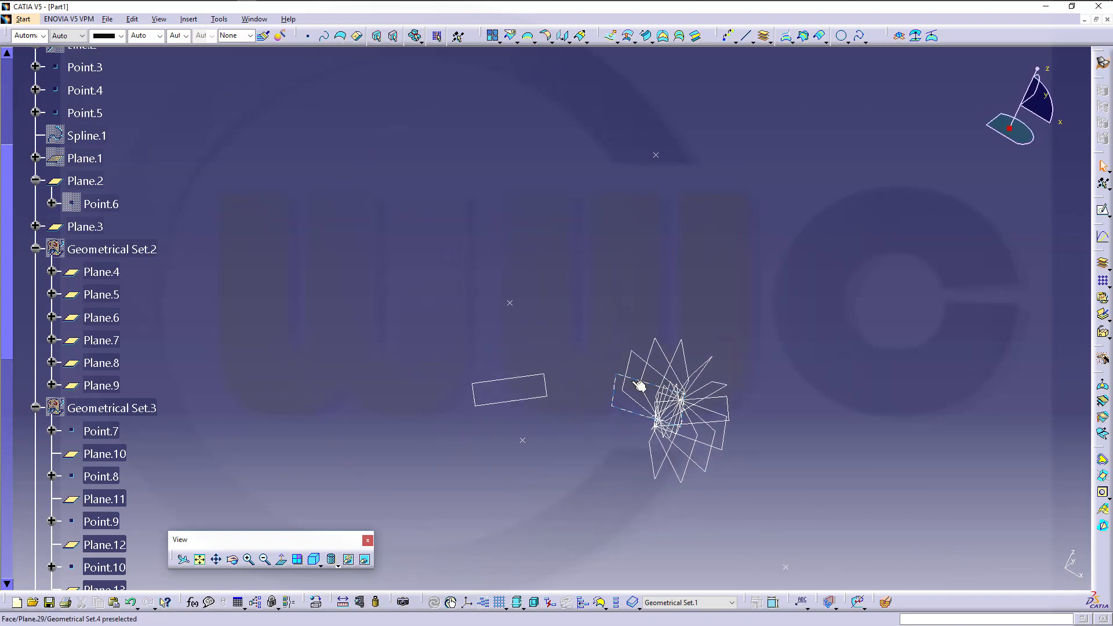
Step: Open Plane.2's definition to inspect it, then close it
{"action": "left_click", "coordinate": [645, 389]}
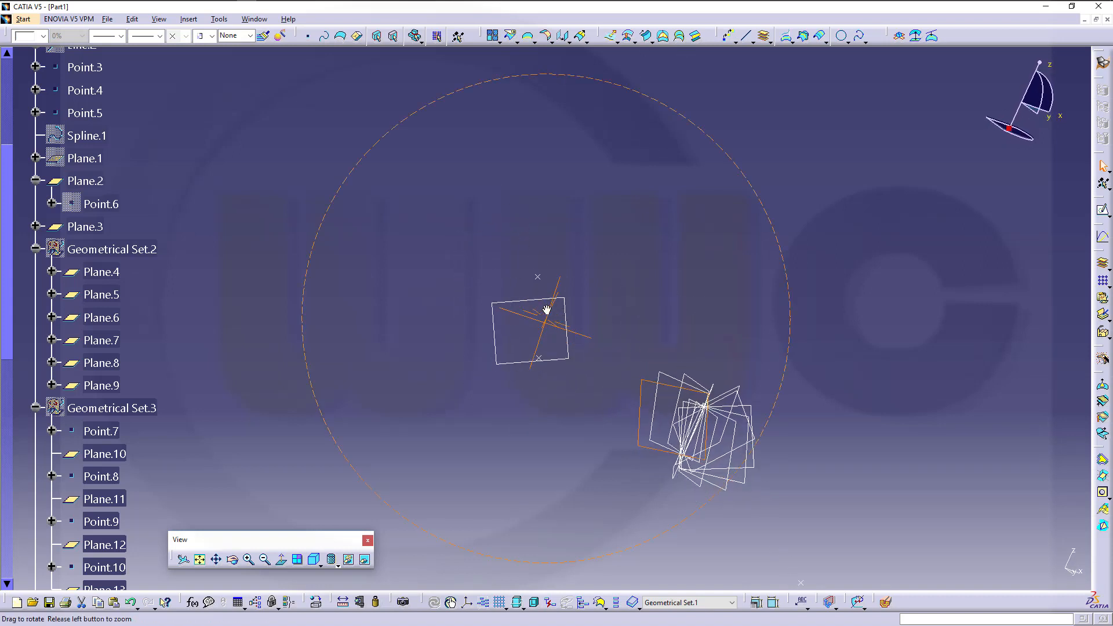
{"action": "double_click", "coordinate": [85, 181]}
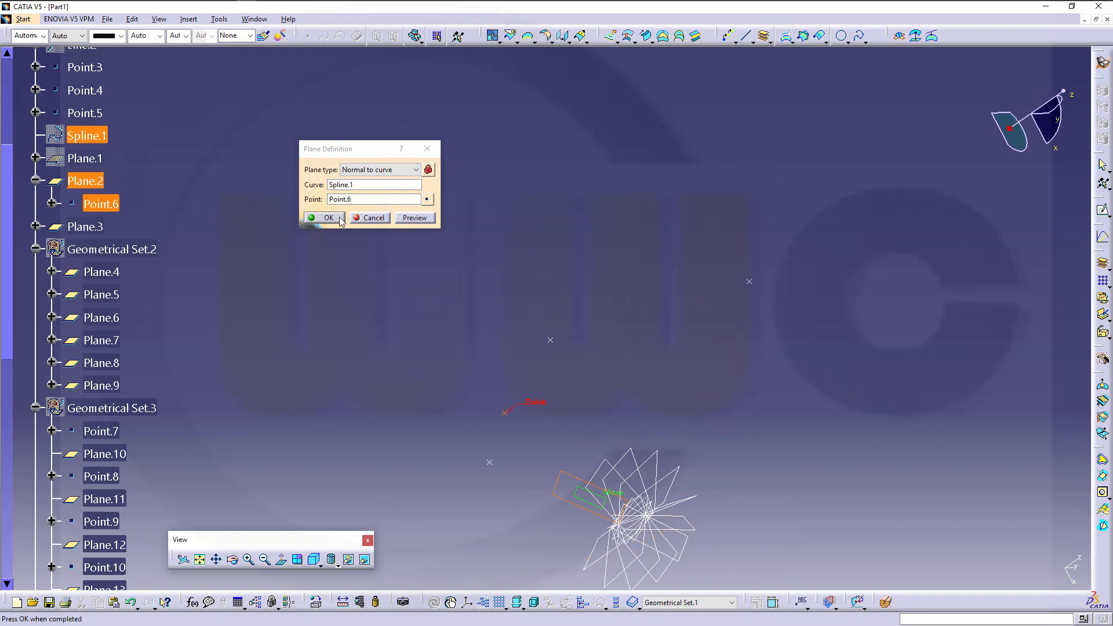
{"action": "left_click", "coordinate": [325, 217]}
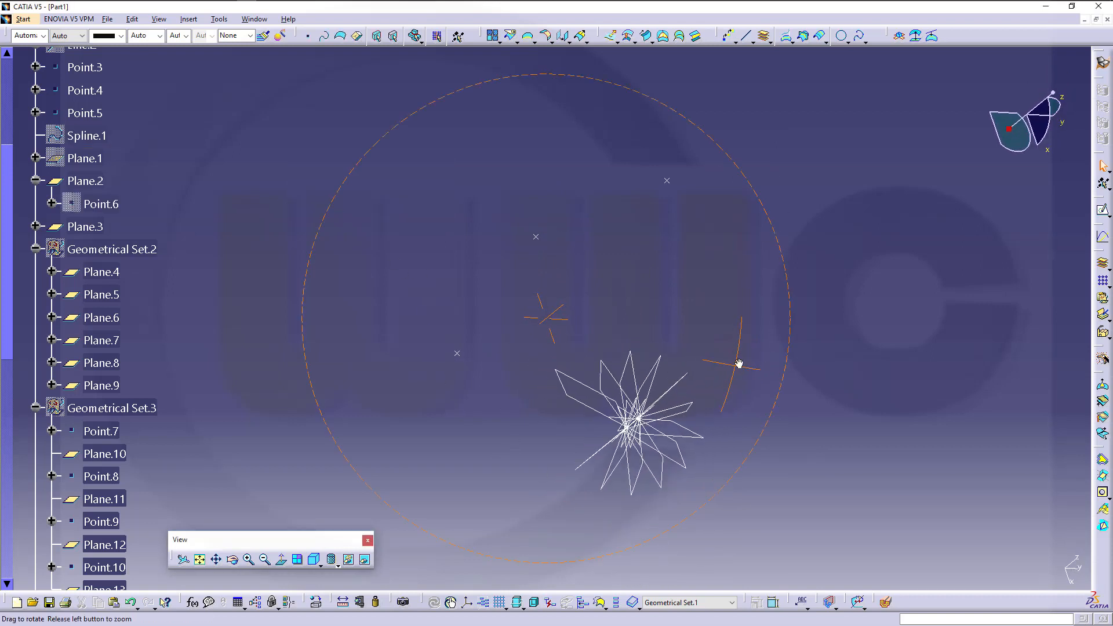